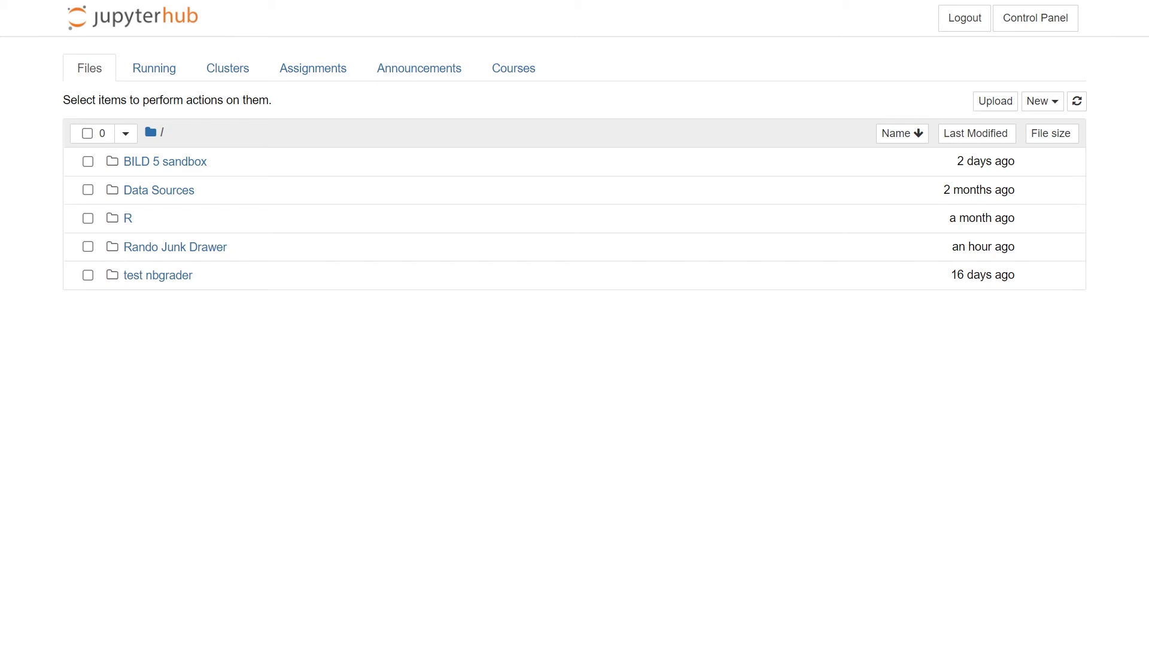
mouse_move(956, 215)
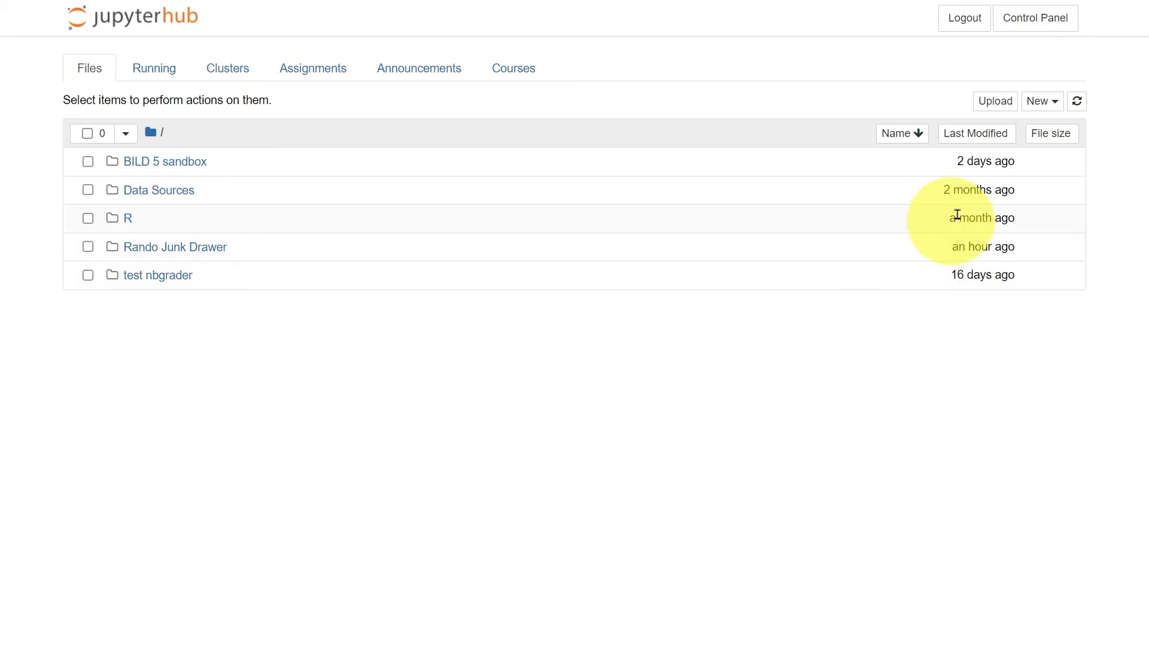
mouse_move(994, 101)
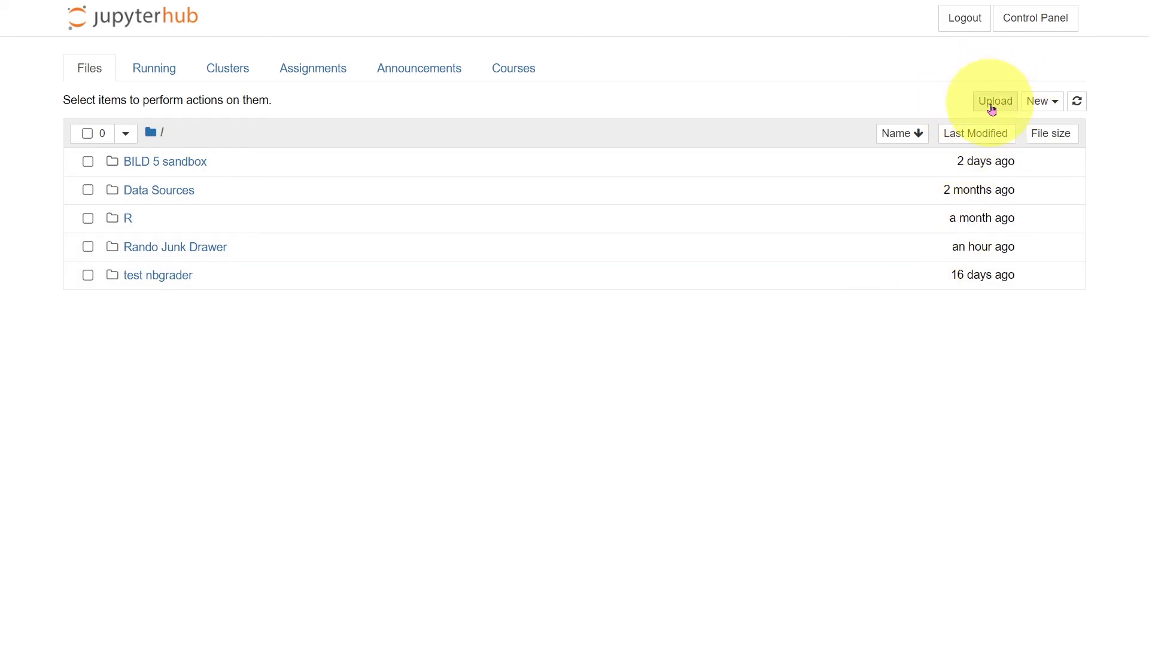
- Bring up the Upload file picker and dismiss it without uploading anything
click(994, 101)
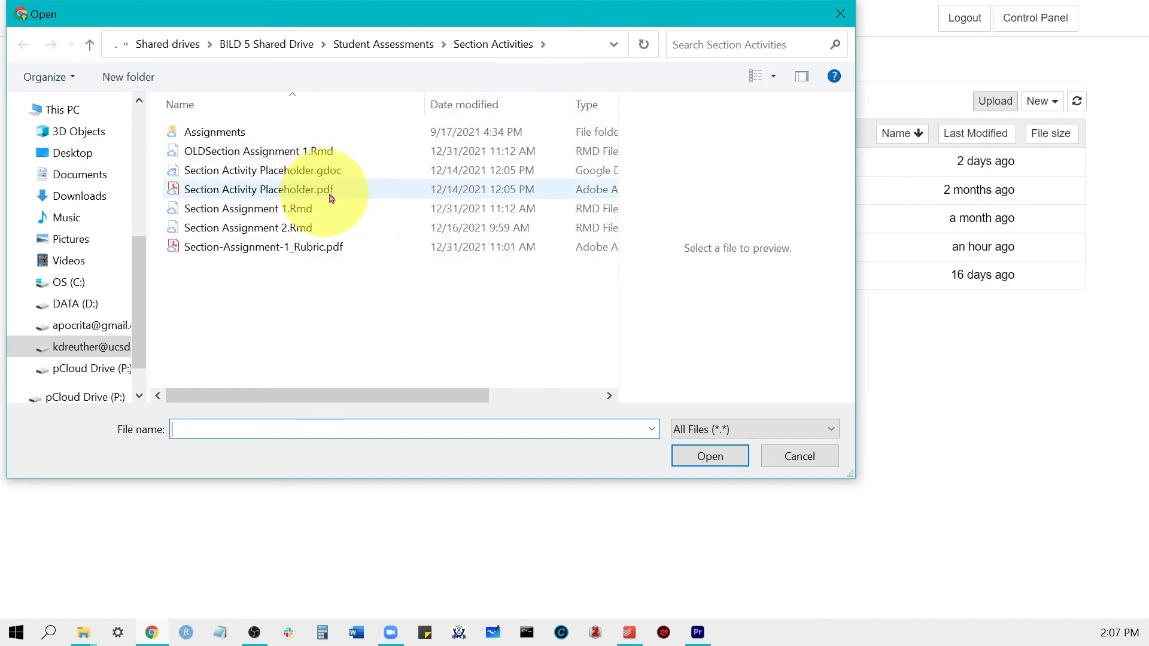
mouse_move(343, 191)
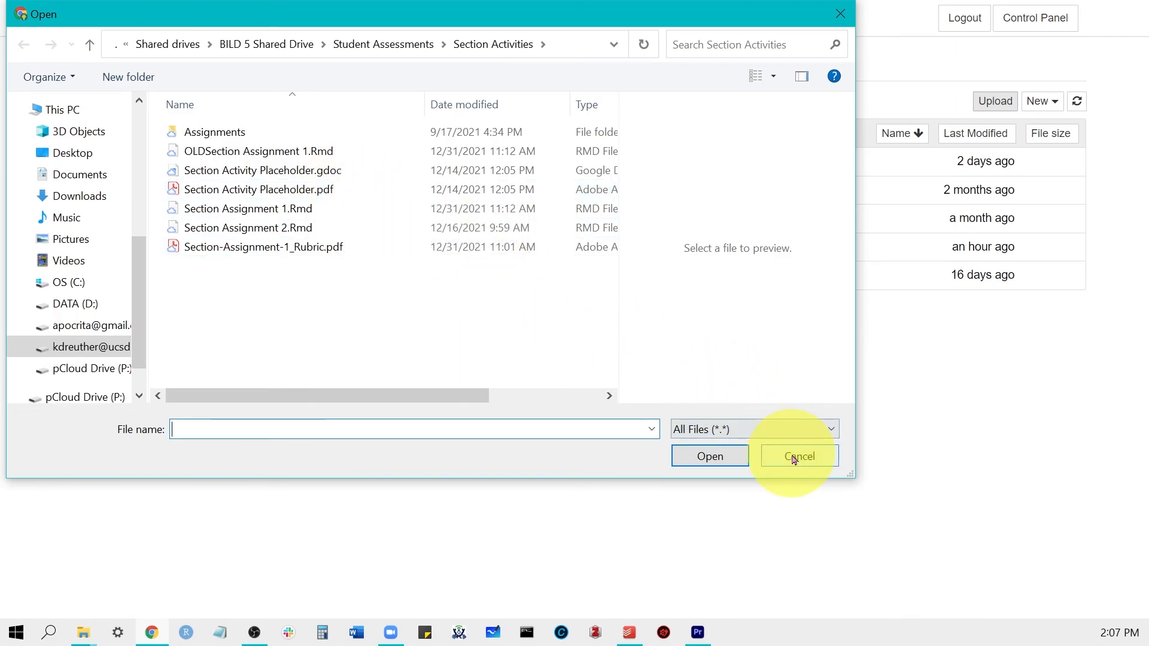
click(798, 456)
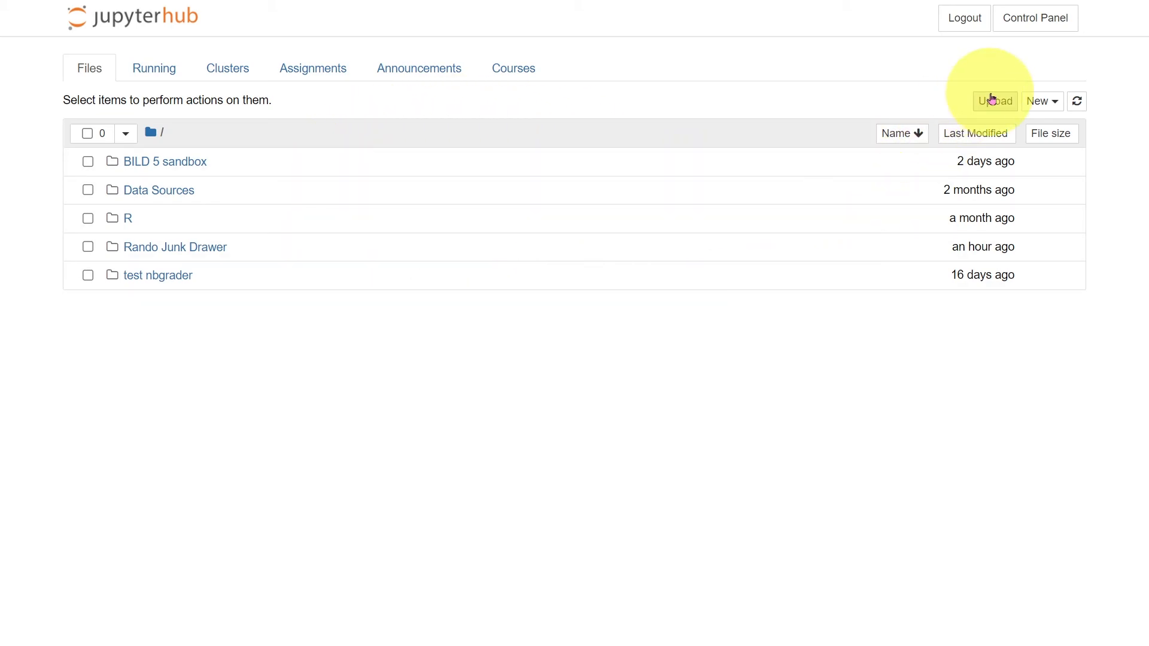
click(995, 101)
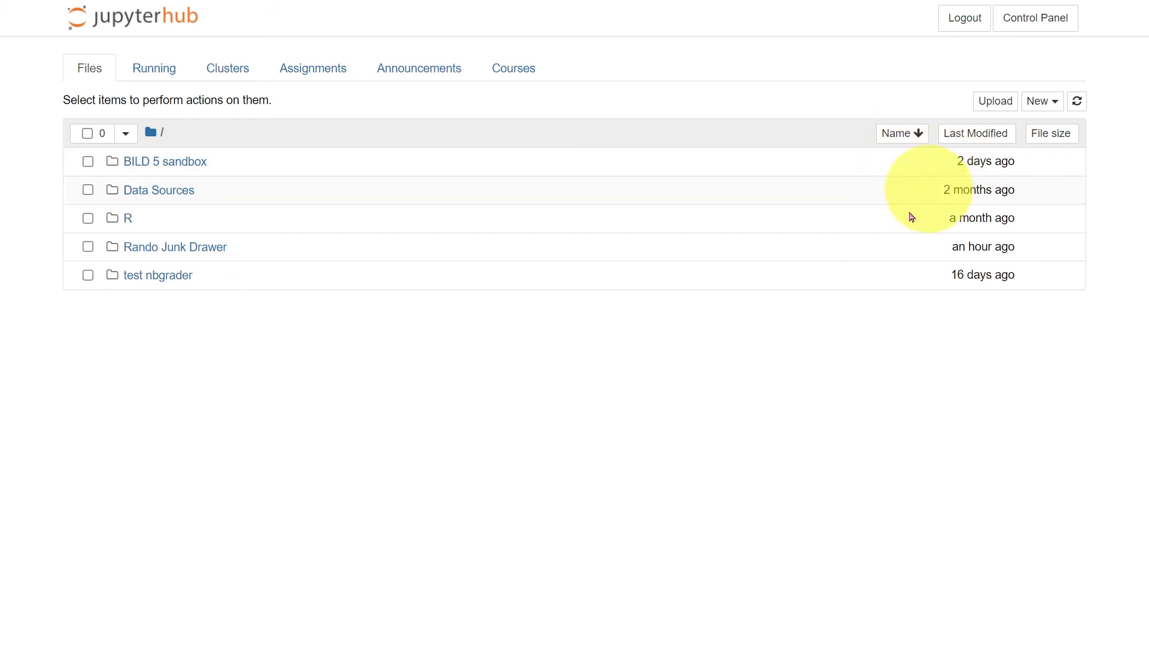
mouse_move(381, 283)
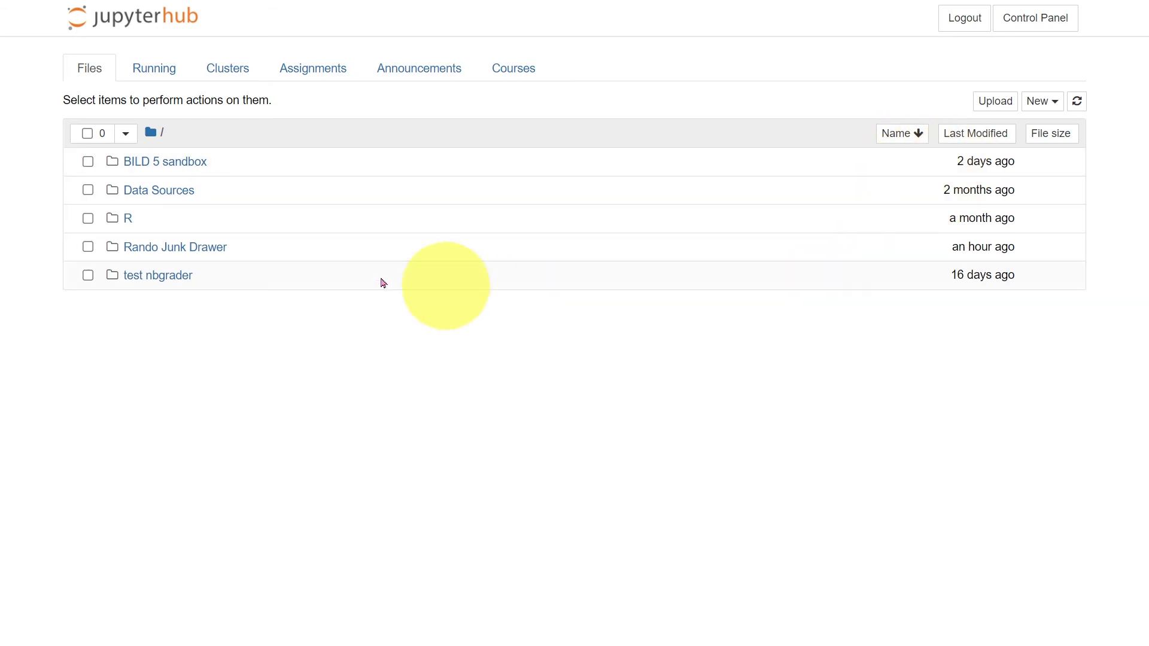
mouse_move(266, 255)
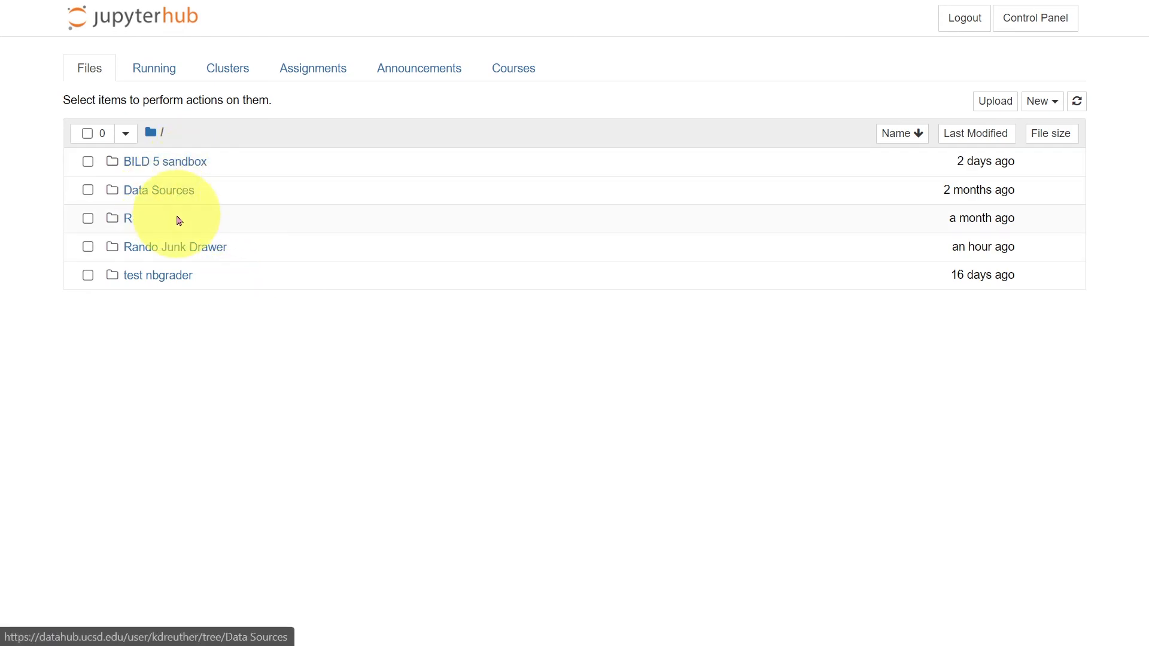
- Inspect the Rando Junk Drawer folder, then rename it to 'Section Activity 1'
click(175, 246)
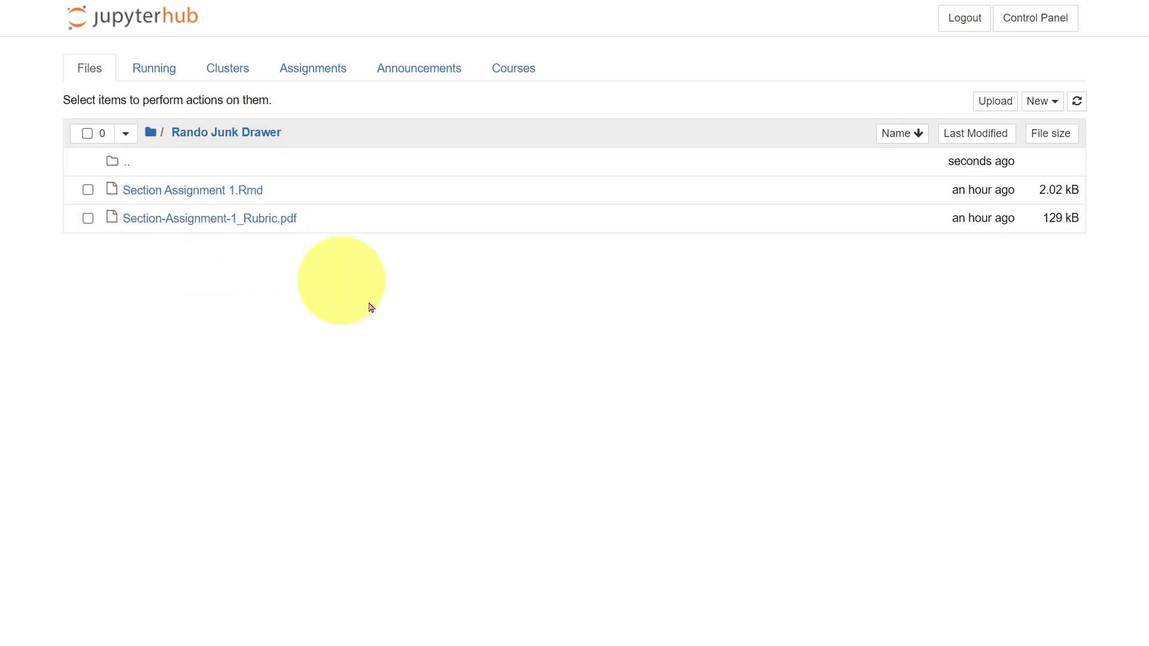
mouse_move(281, 219)
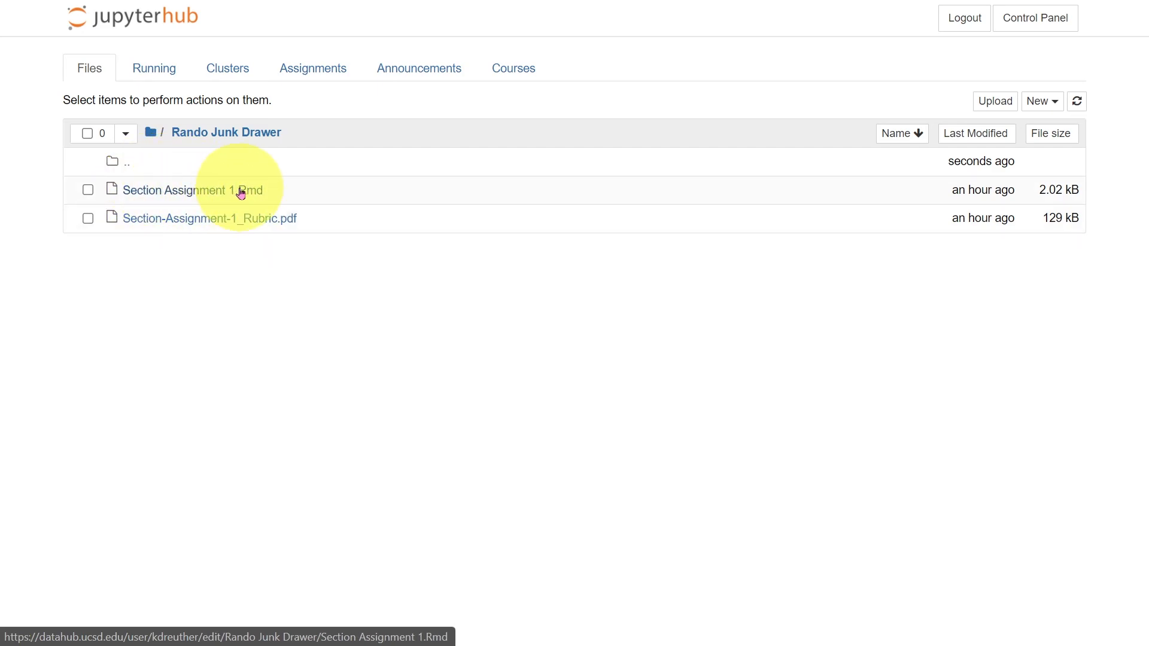
mouse_move(165, 173)
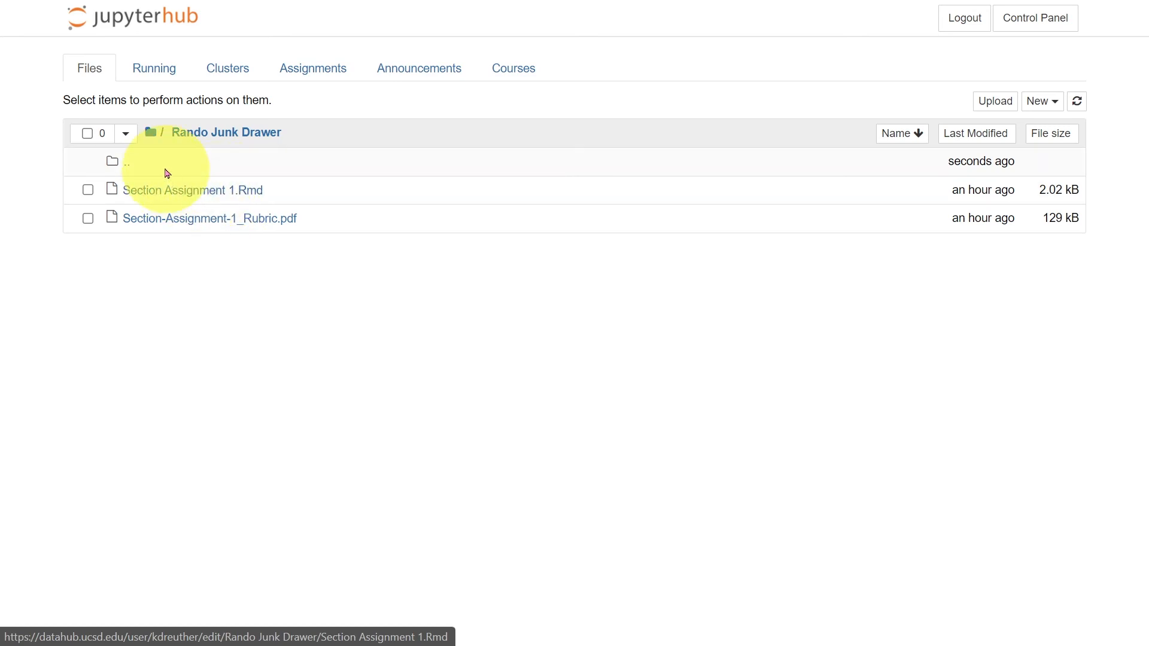
mouse_move(151, 133)
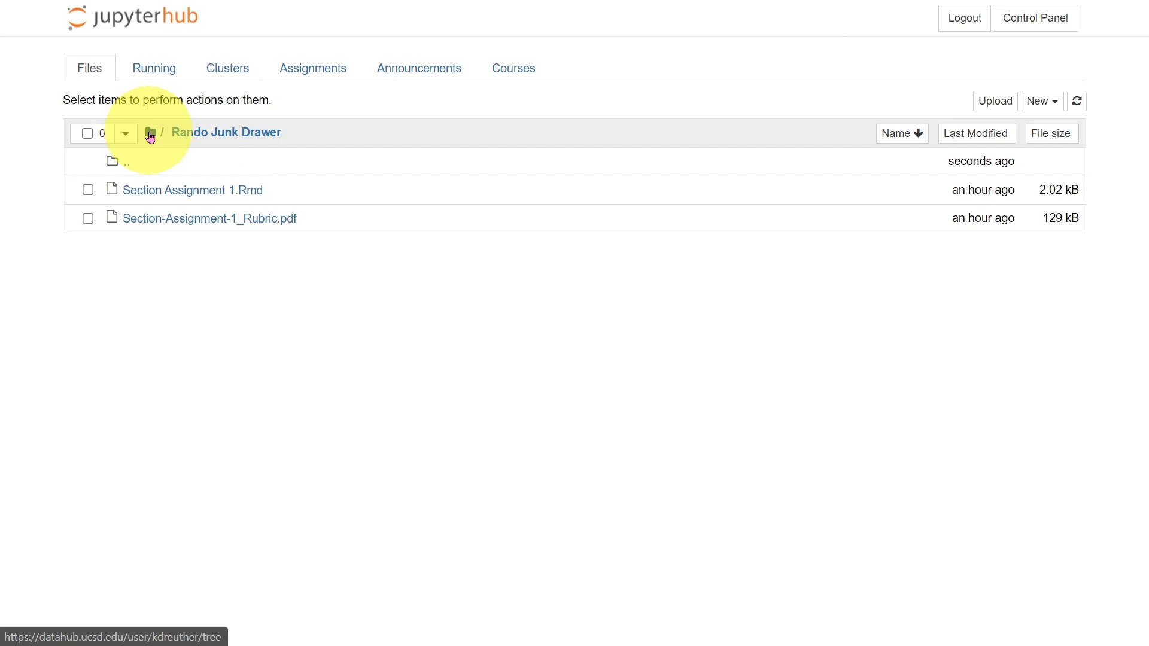
click(150, 133)
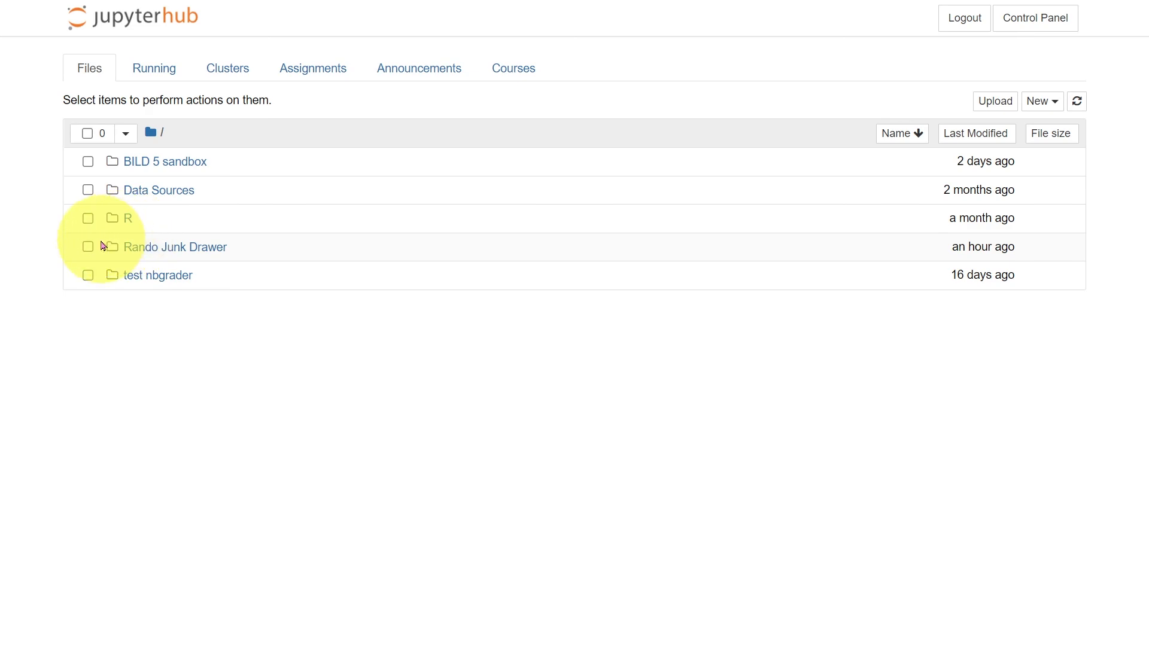
click(87, 247)
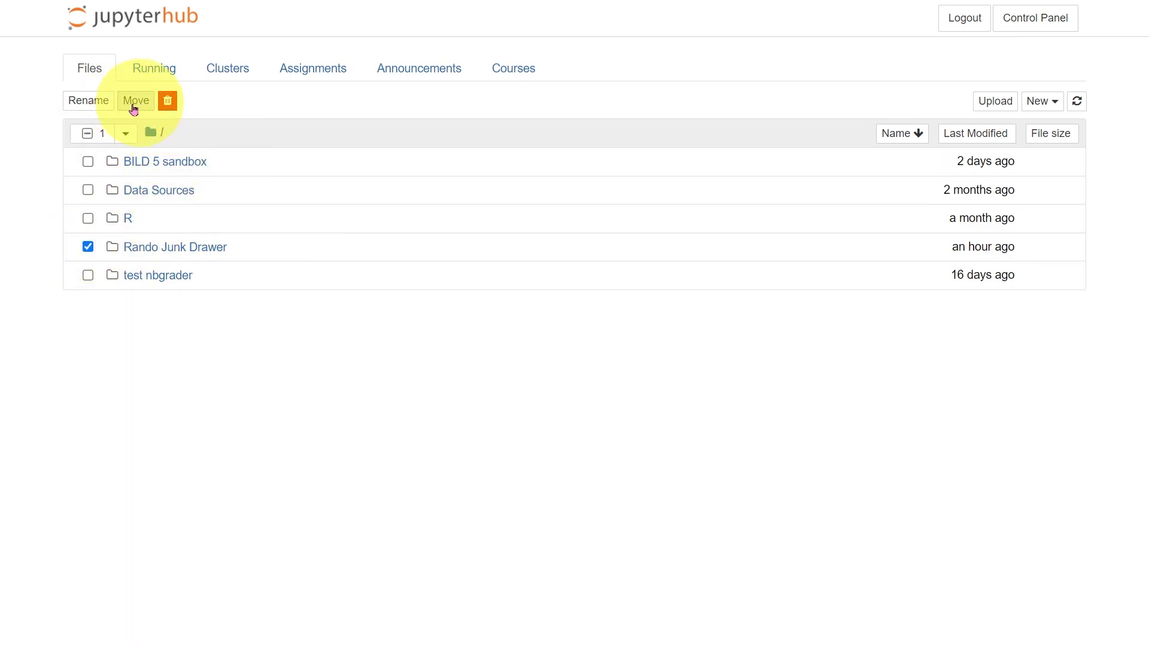
mouse_move(167, 101)
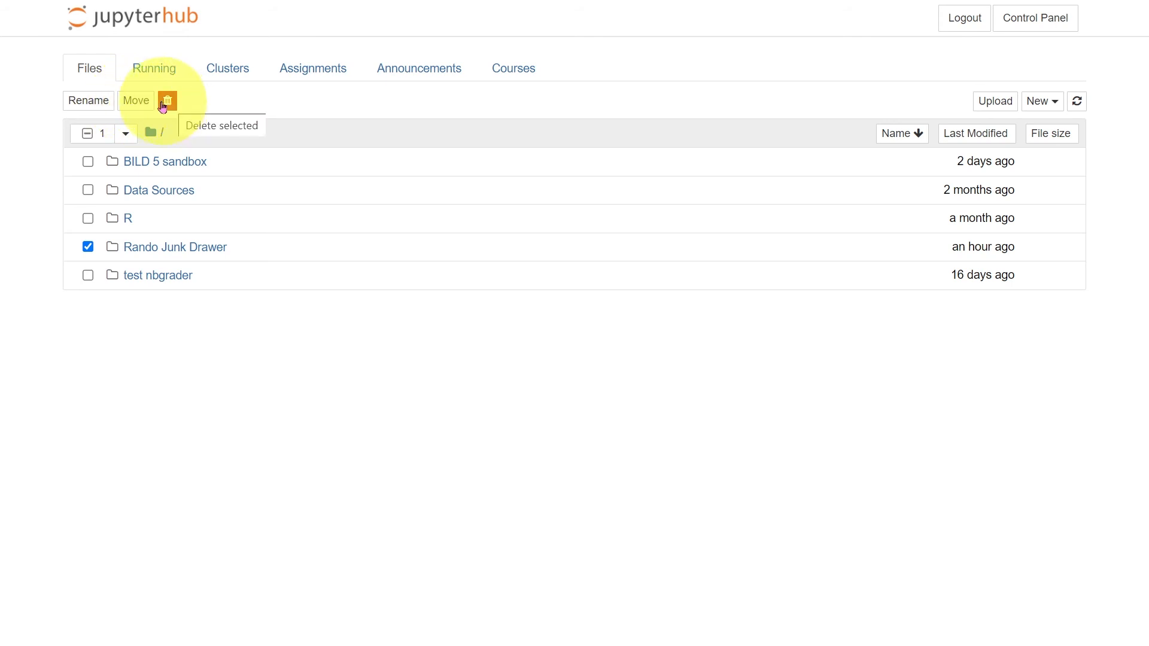
click(88, 100)
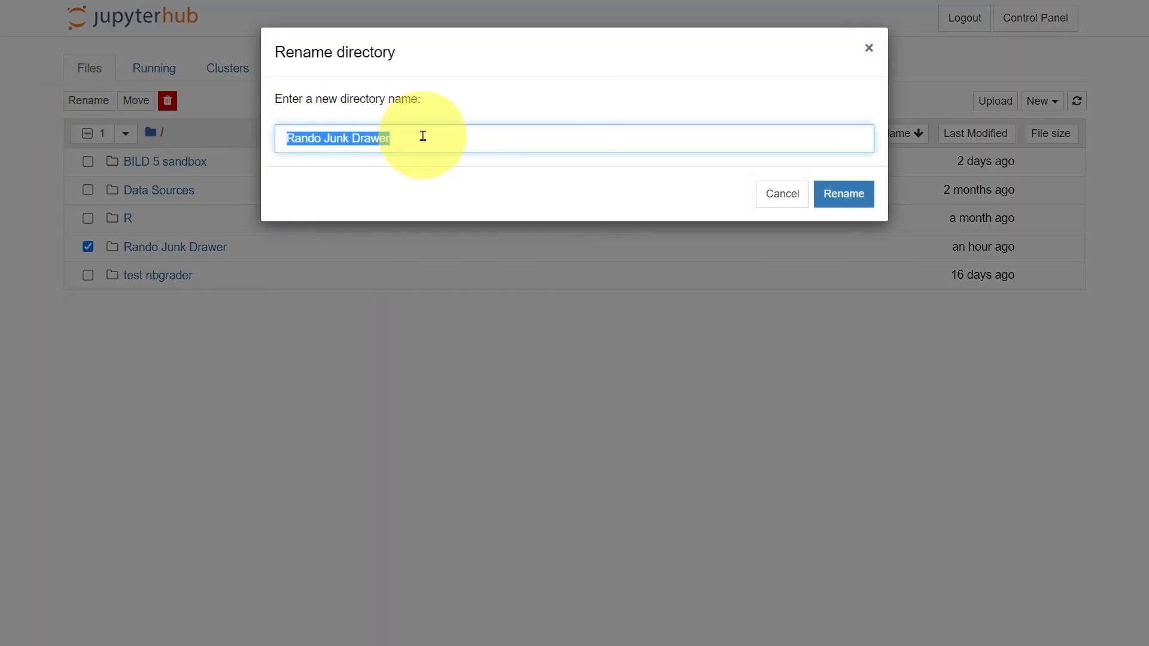
text(S)
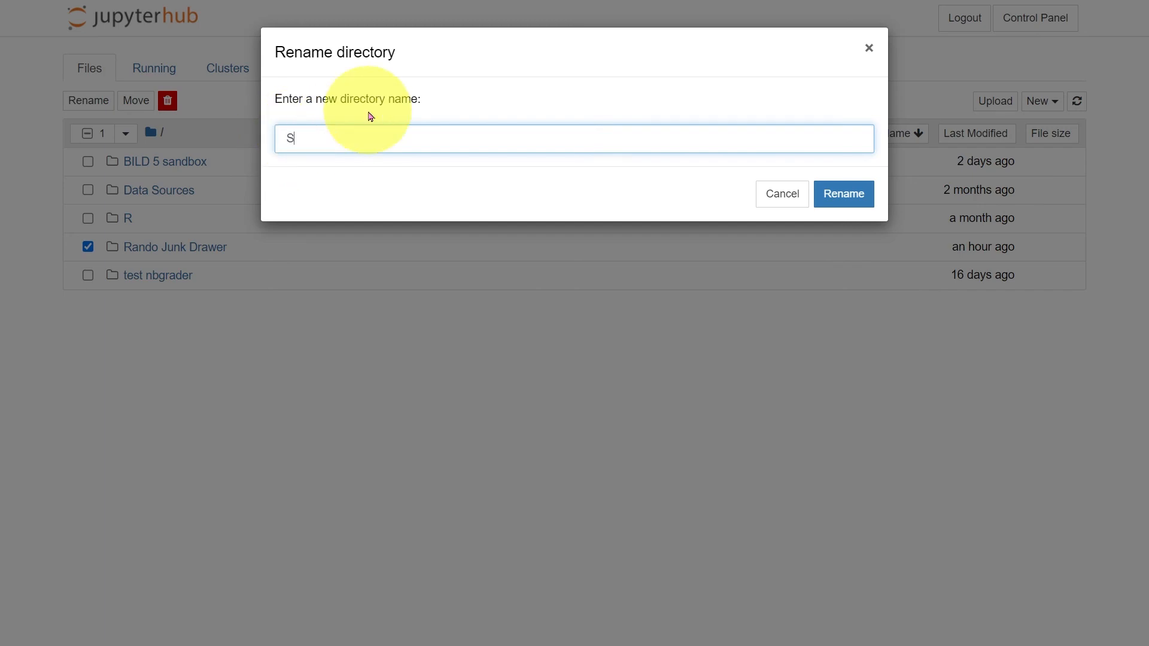
text(ection Activity 1)
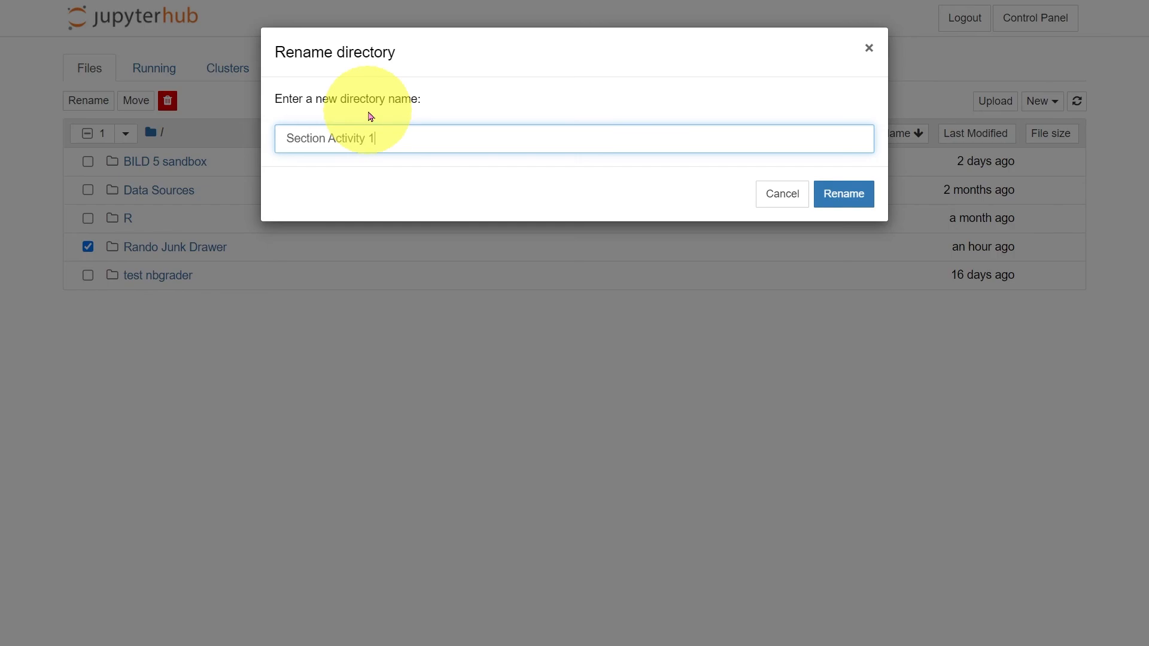
click(842, 194)
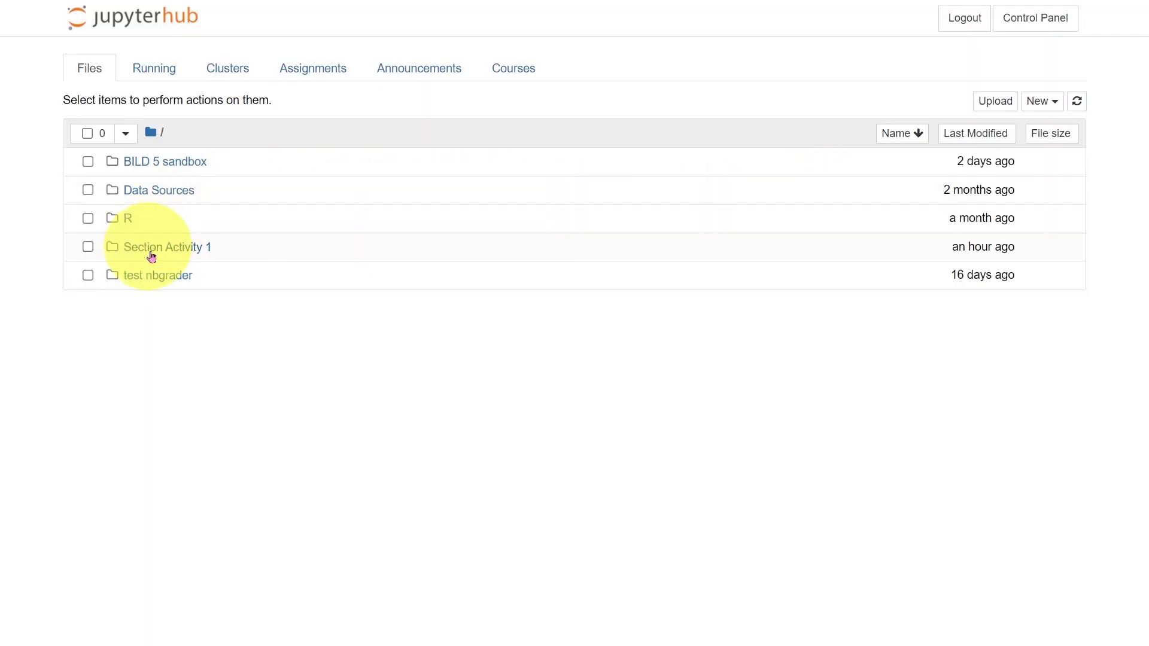
- Check the Section Activity 1 folder's two assignment files and return to the top level
click(169, 246)
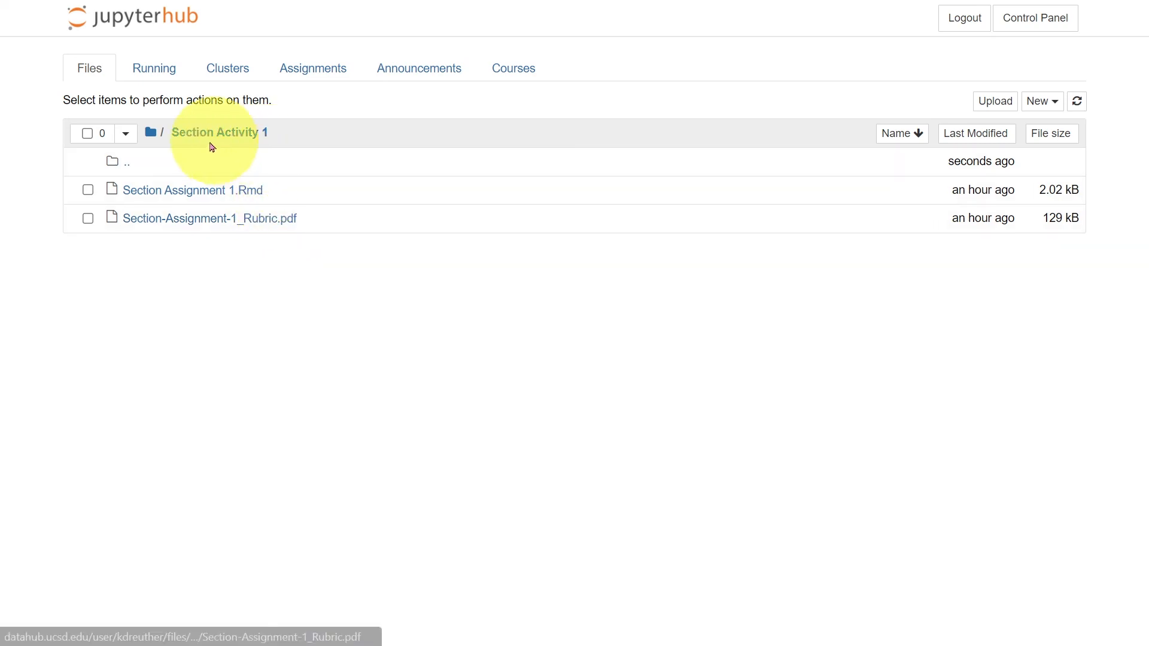
click(151, 133)
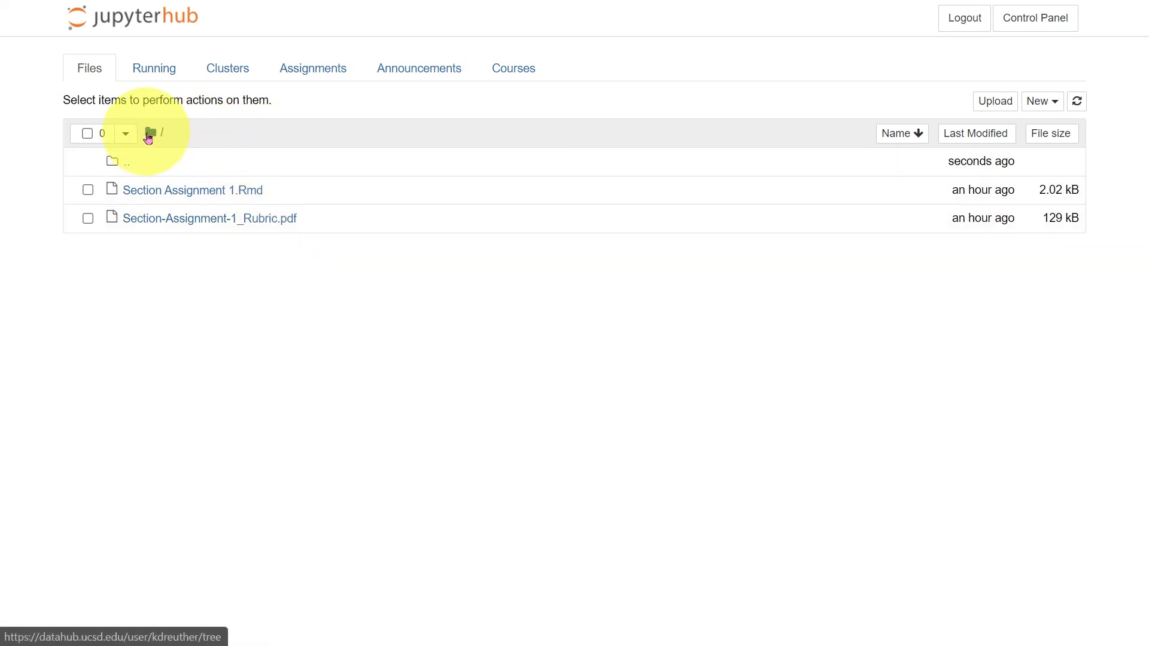
click(150, 133)
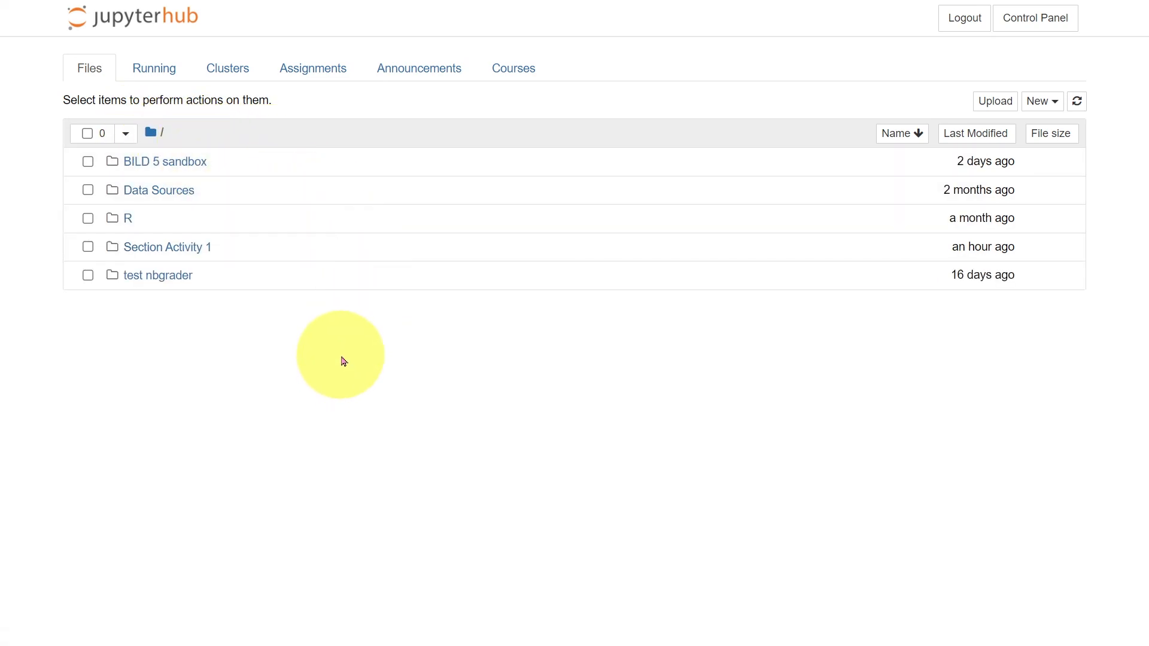
mouse_move(391, 365)
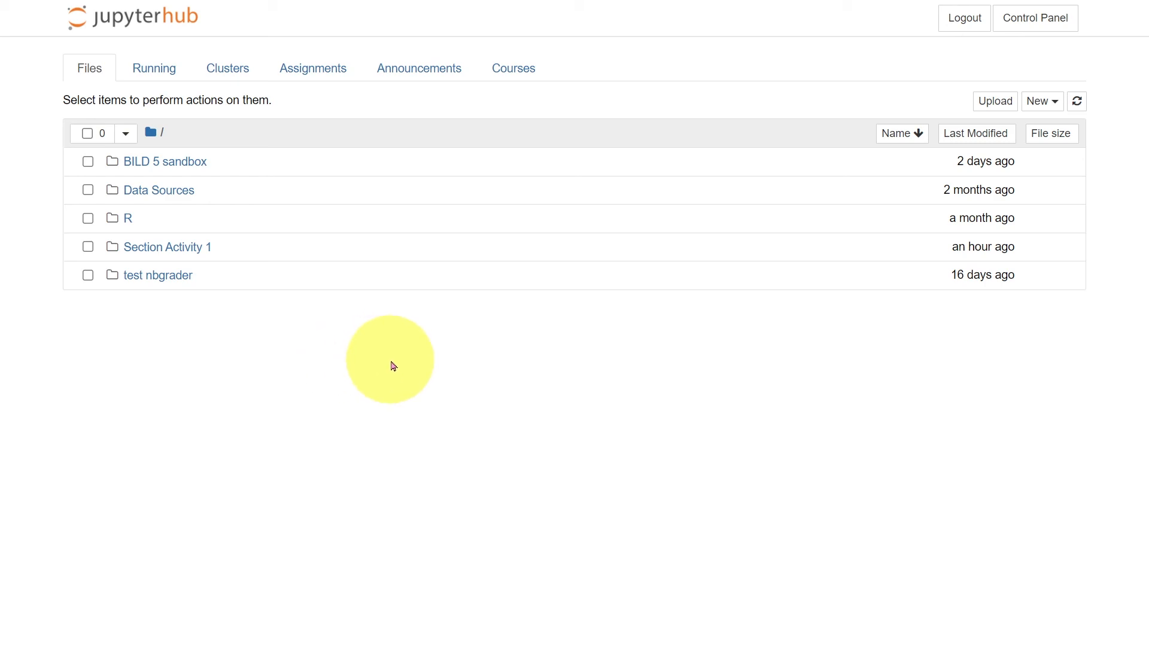
mouse_move(625, 358)
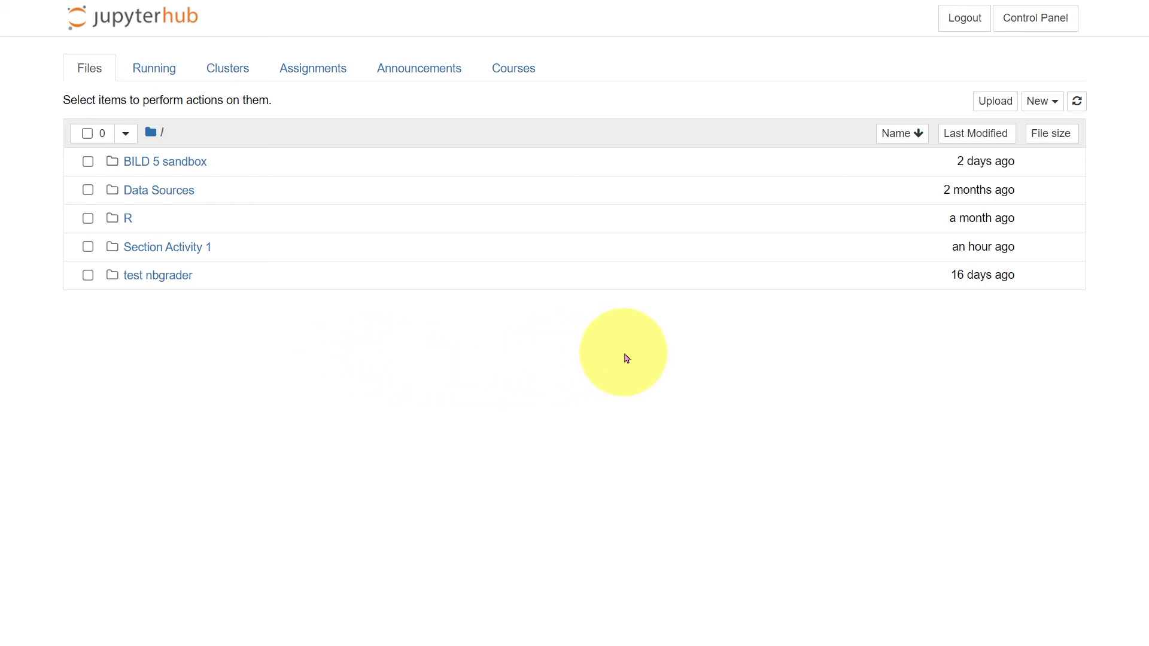
mouse_move(654, 350)
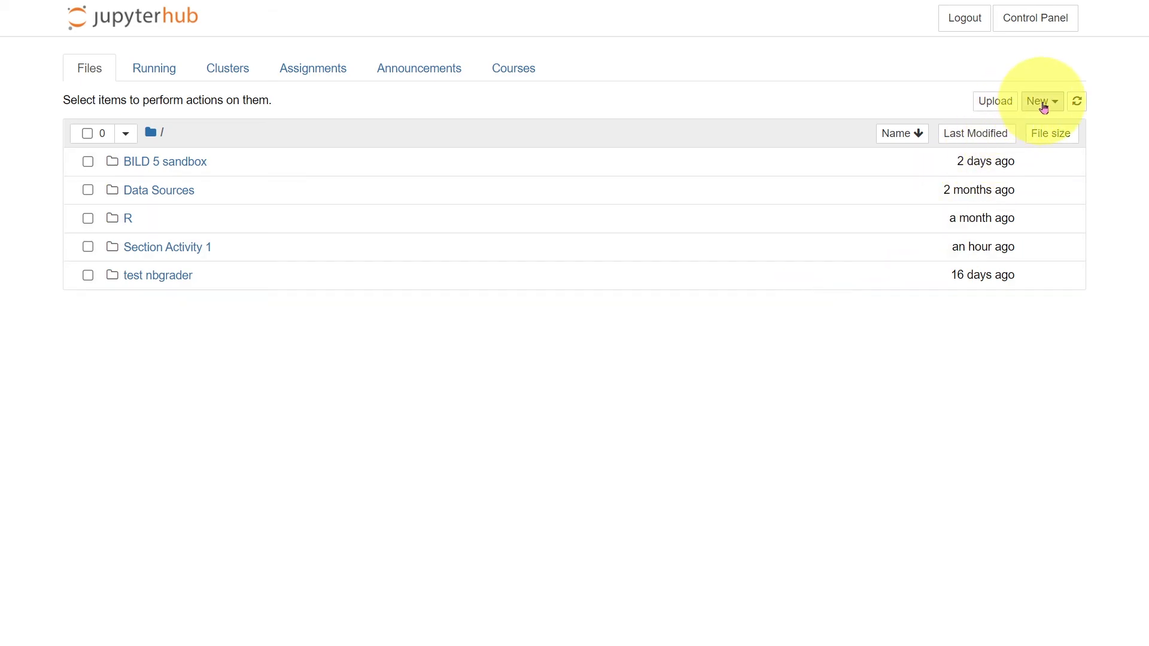
- Create a new Untitled Folder in the home directory and rename it 'not untitled'
click(1038, 100)
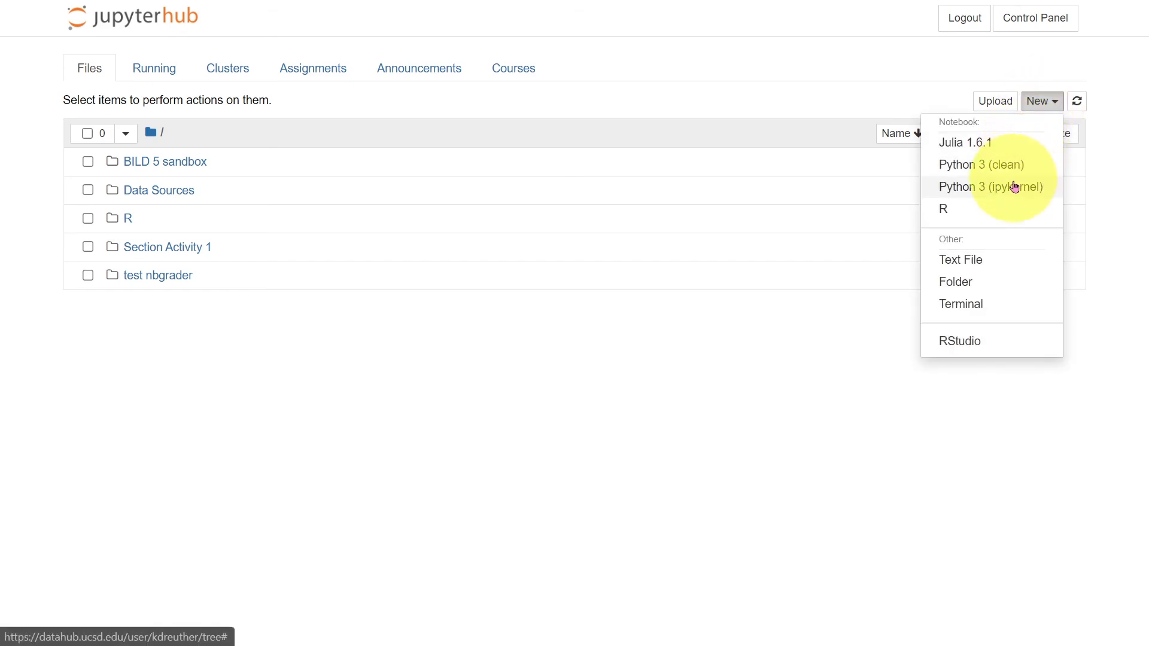
click(955, 281)
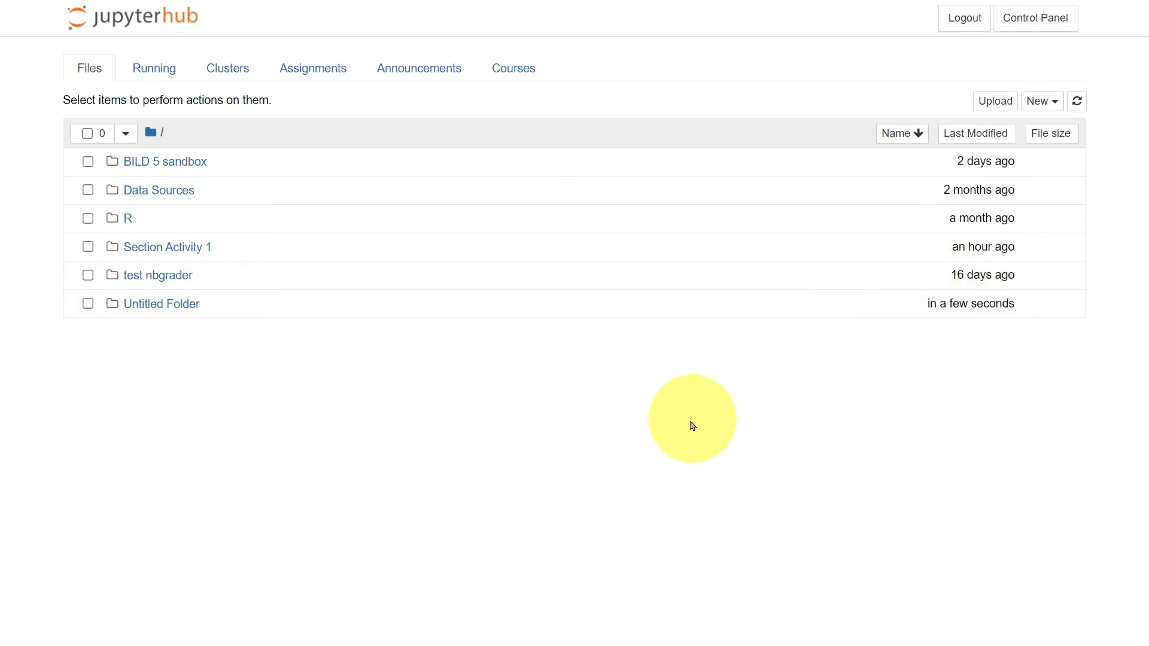
mouse_move(167, 307)
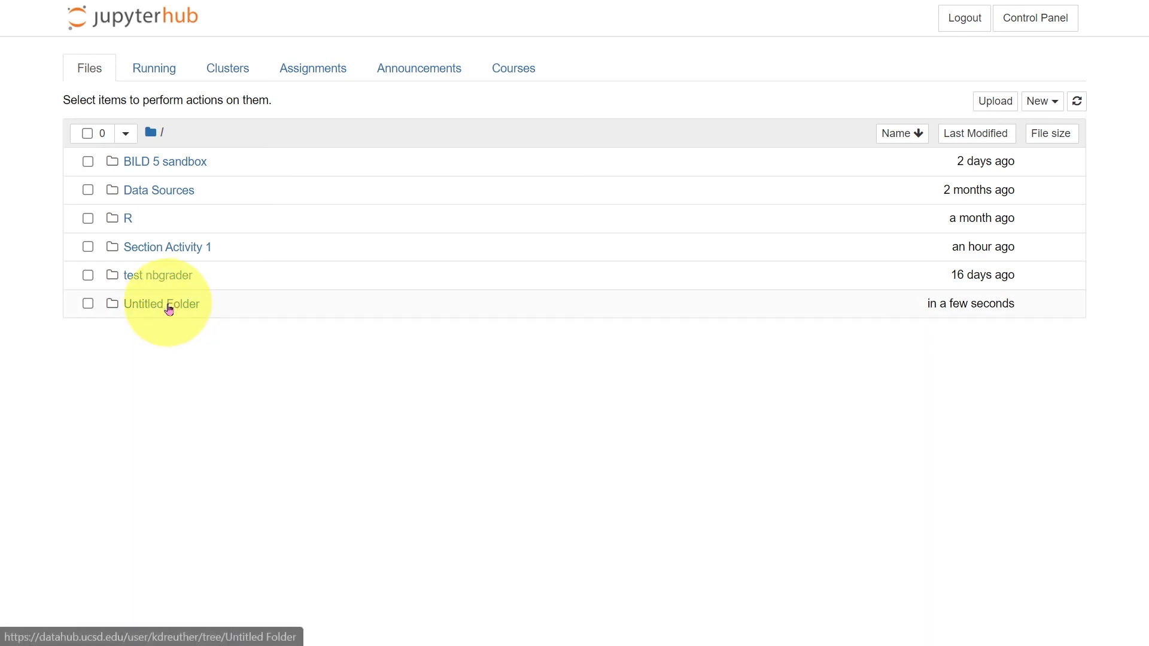
click(87, 303)
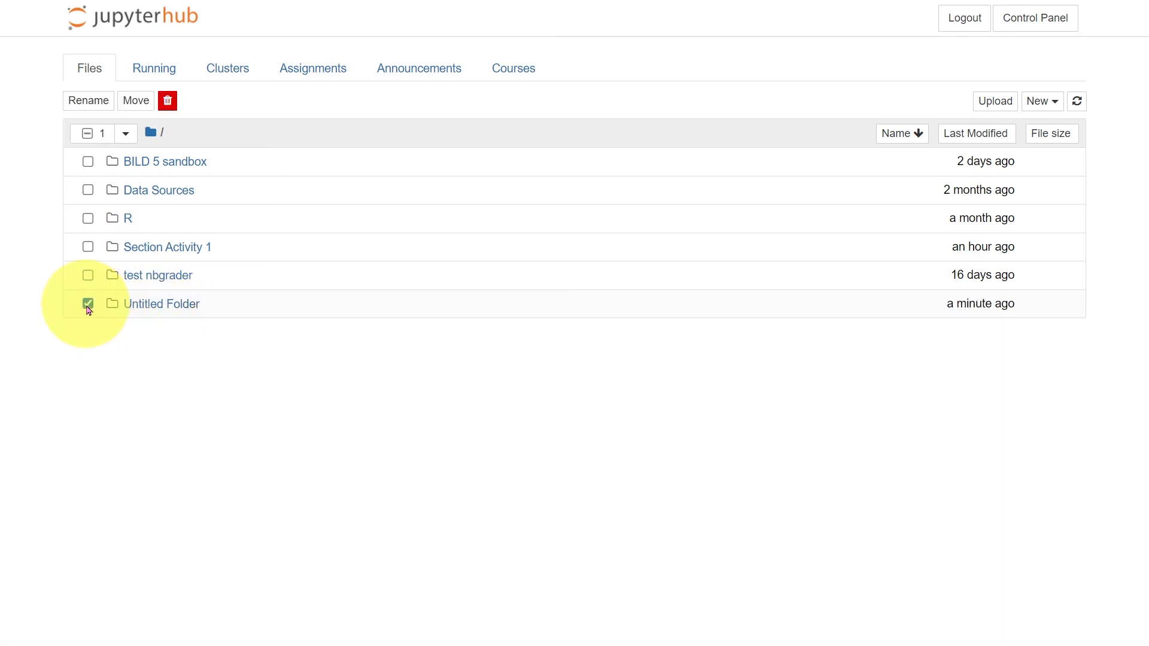
mouse_move(88, 101)
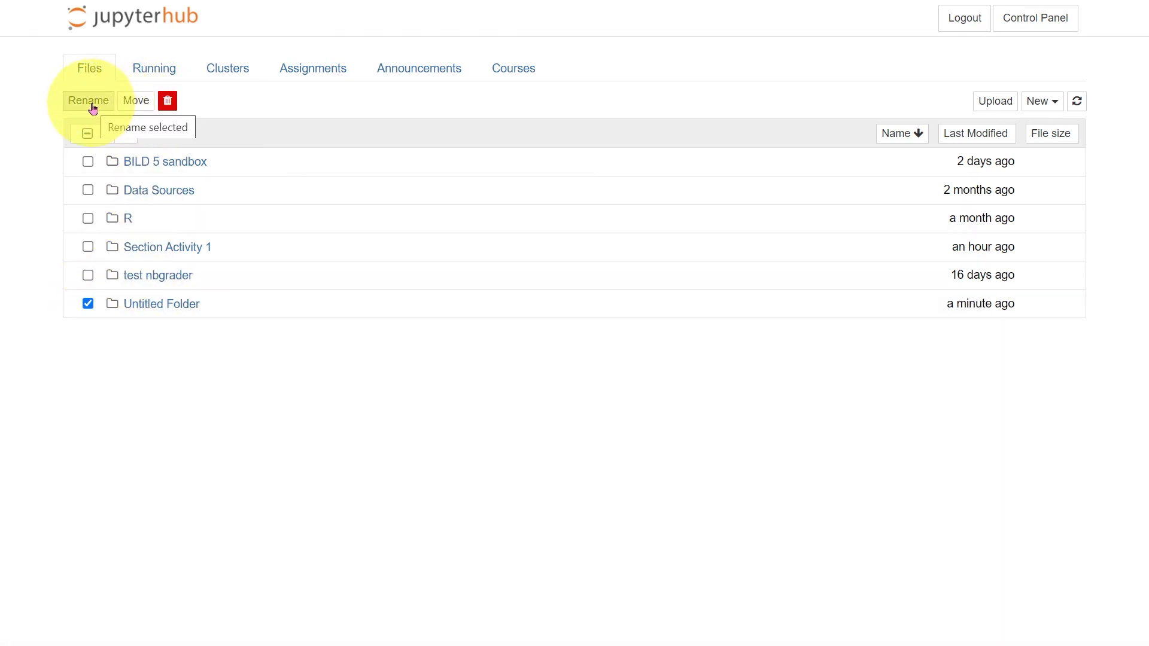
mouse_move(137, 273)
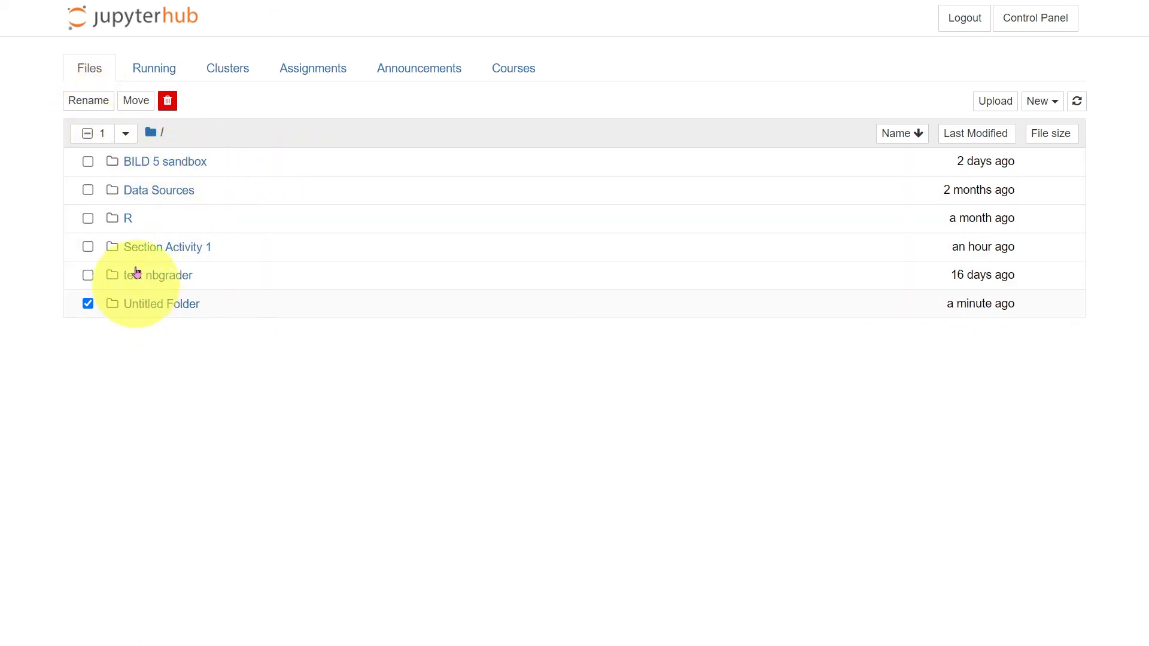
click(88, 101)
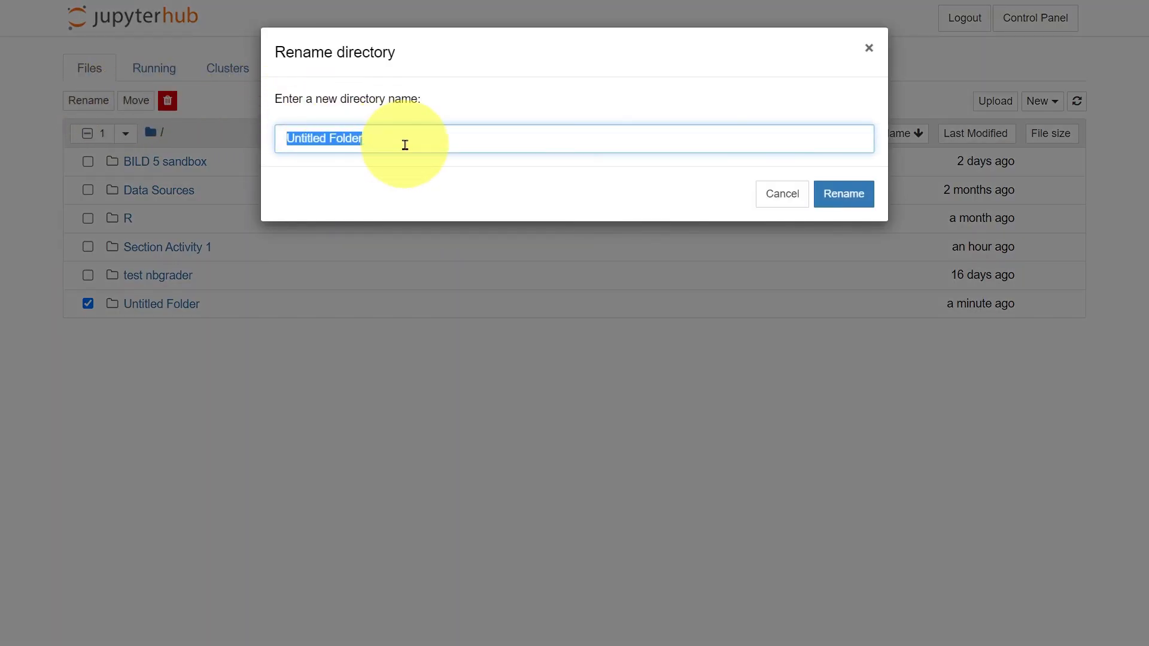
text(no)
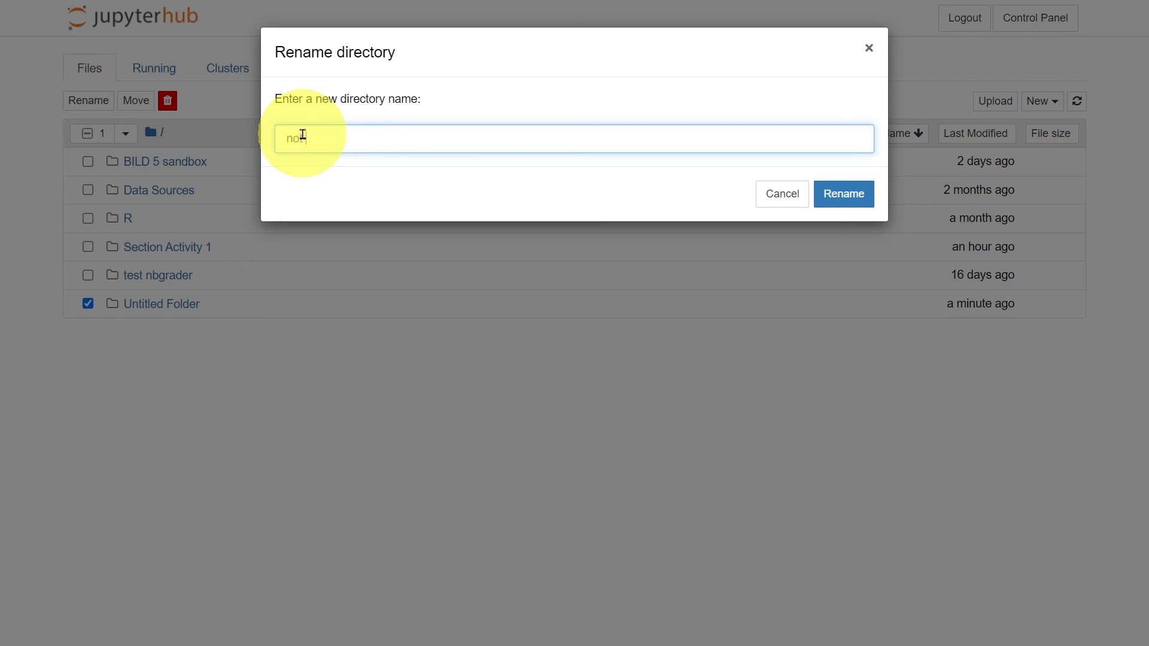
text(untitles)
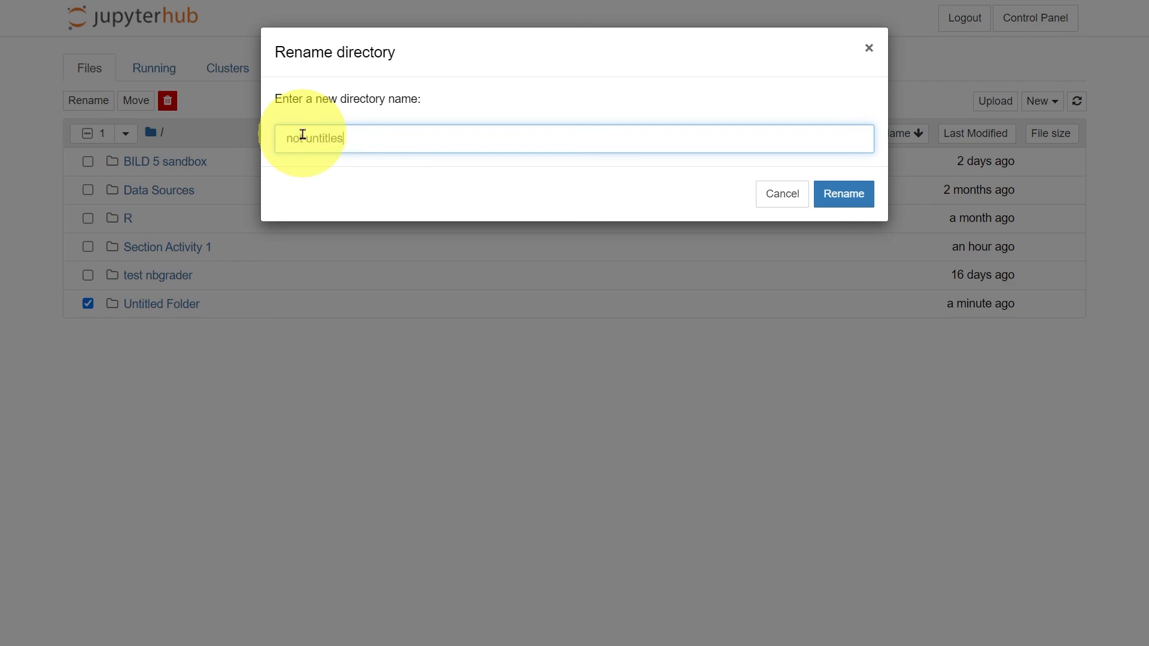
click(843, 194)
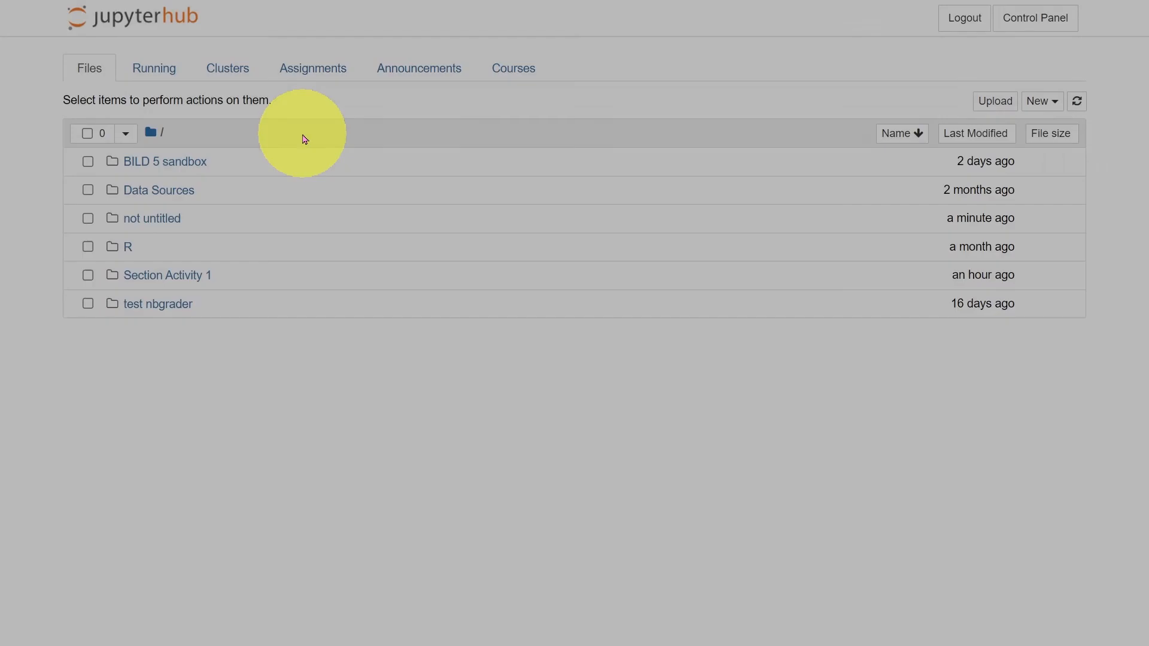
mouse_move(167, 221)
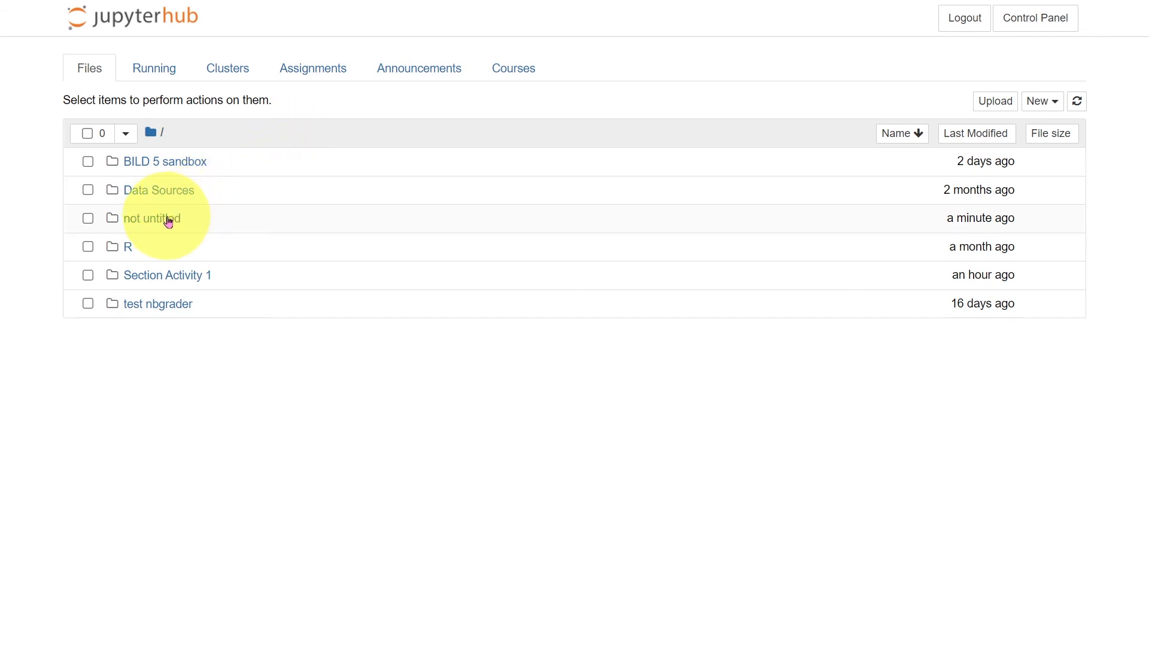
- Make a new text file inside 'not untitled' containing 'gklfjglkjdfvb' and 'nkjed', then go back to the folder list
click(151, 218)
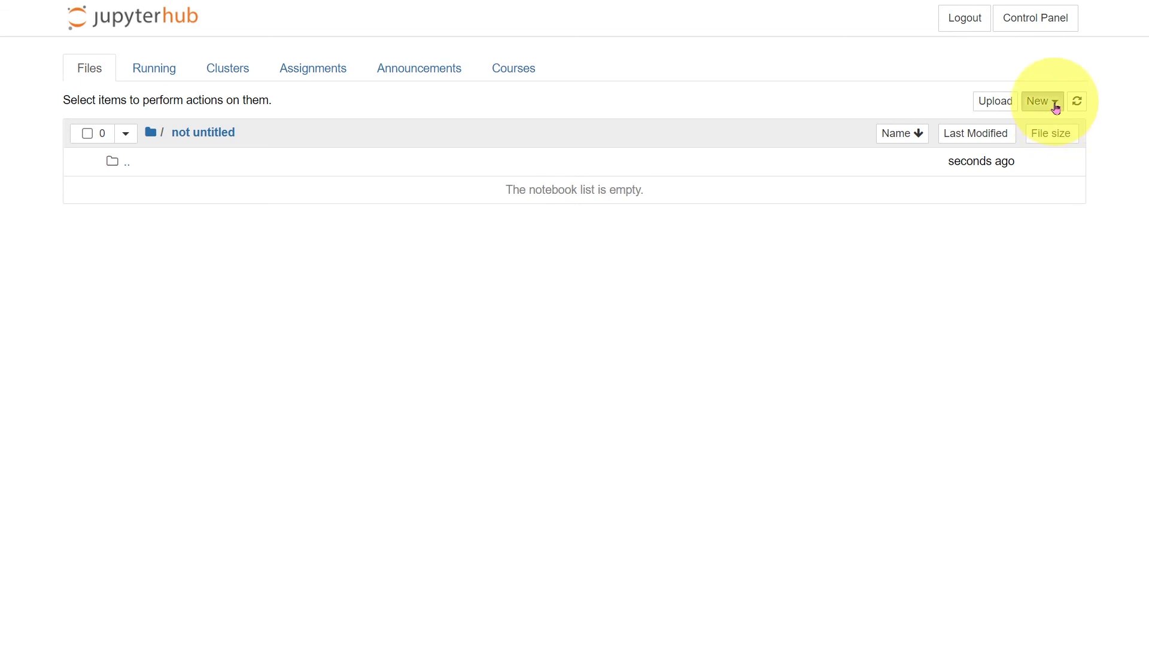
click(1040, 100)
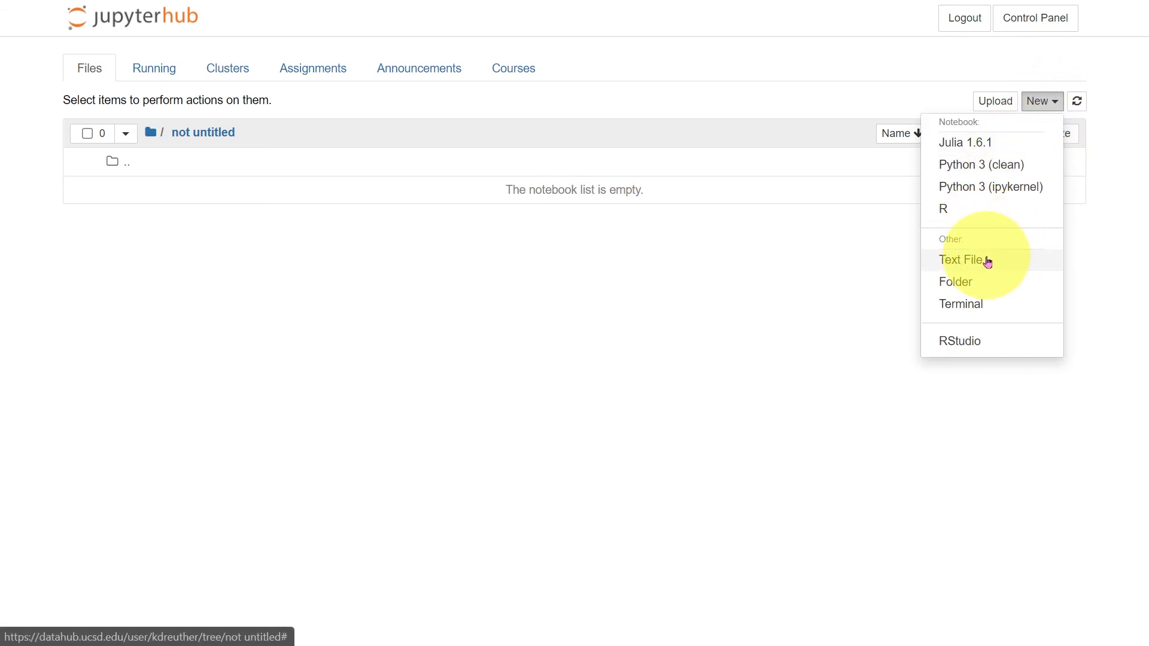
click(961, 259)
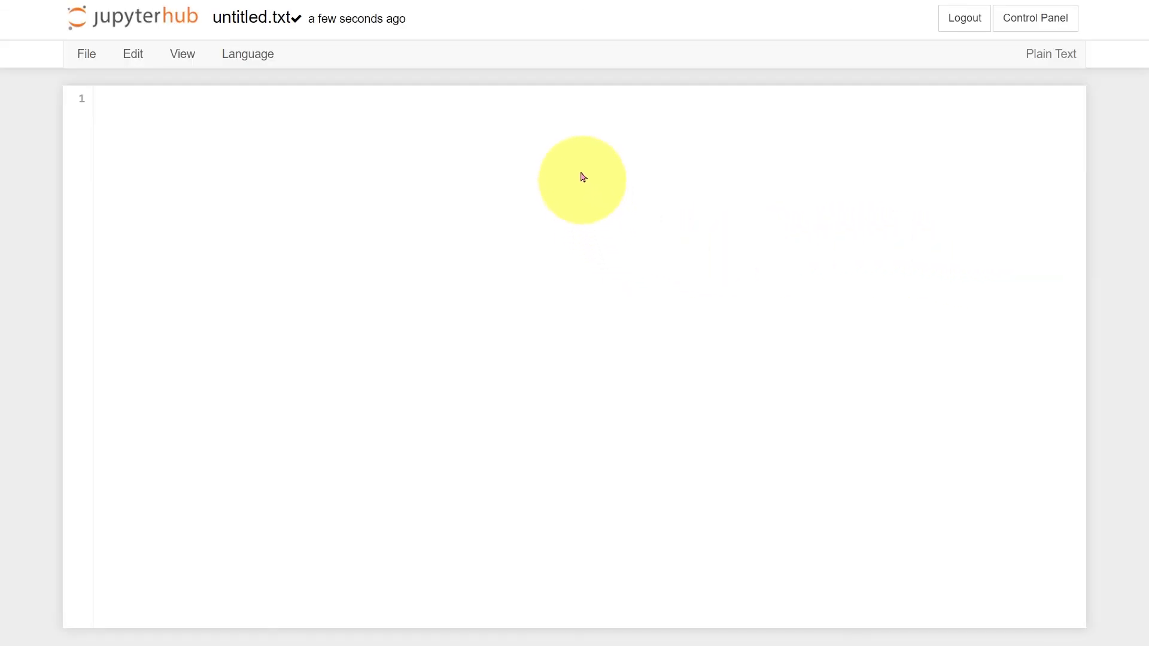
mouse_move(533, 39)
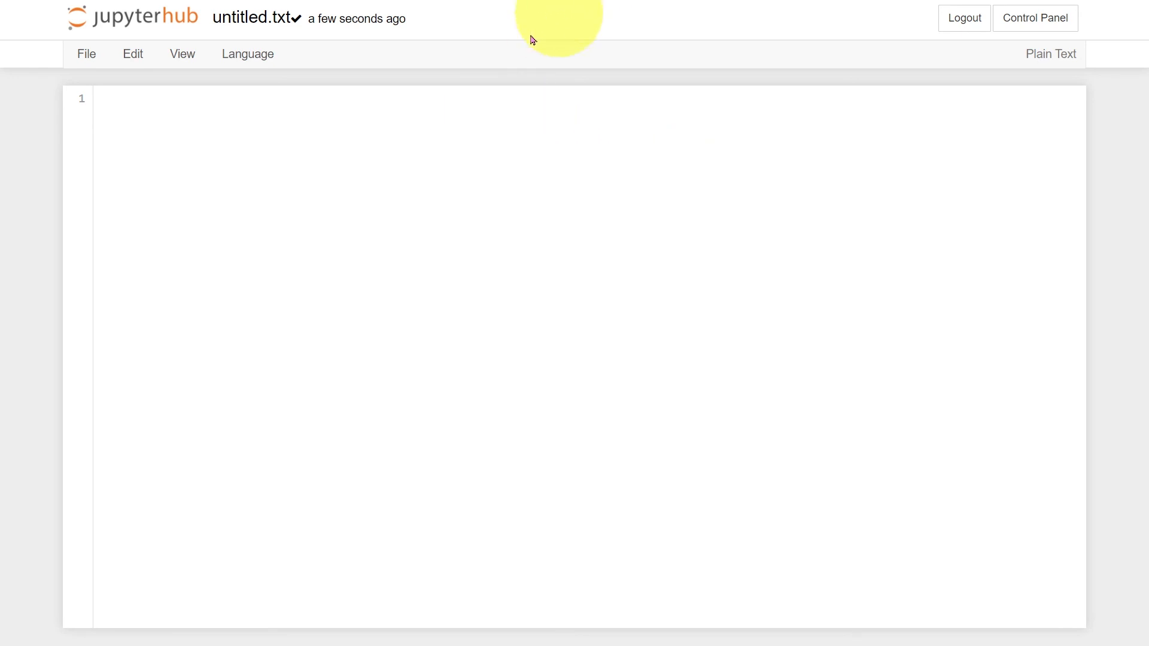
text(gklfjglkjdfvb)
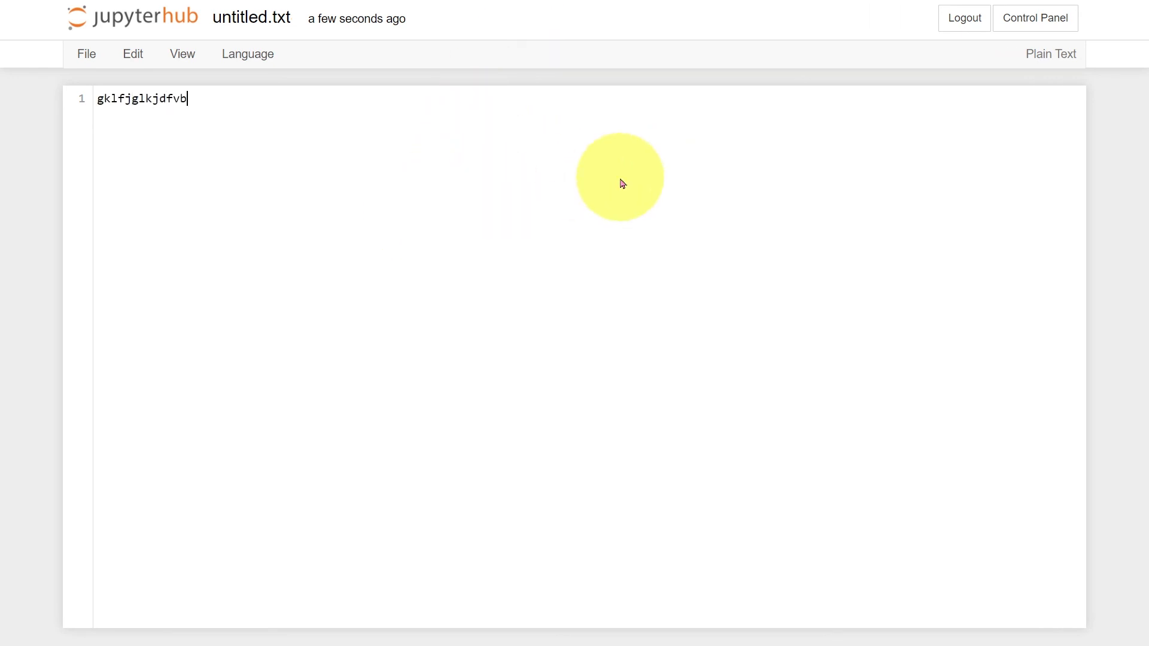
text(nkjed)
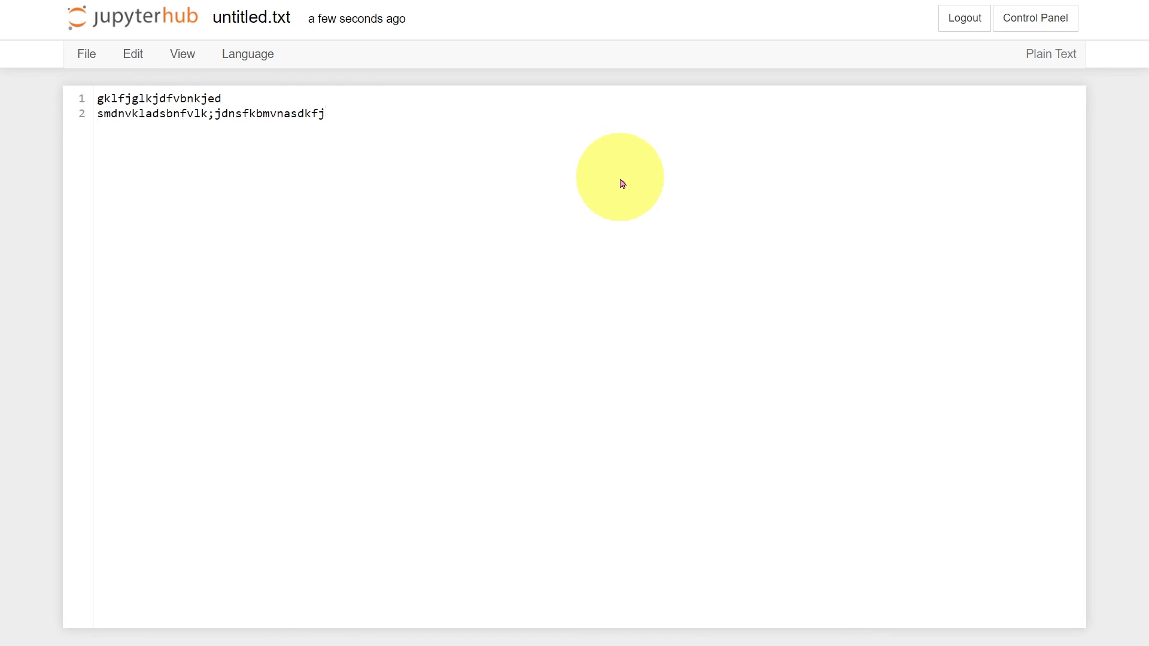
click(110, 15)
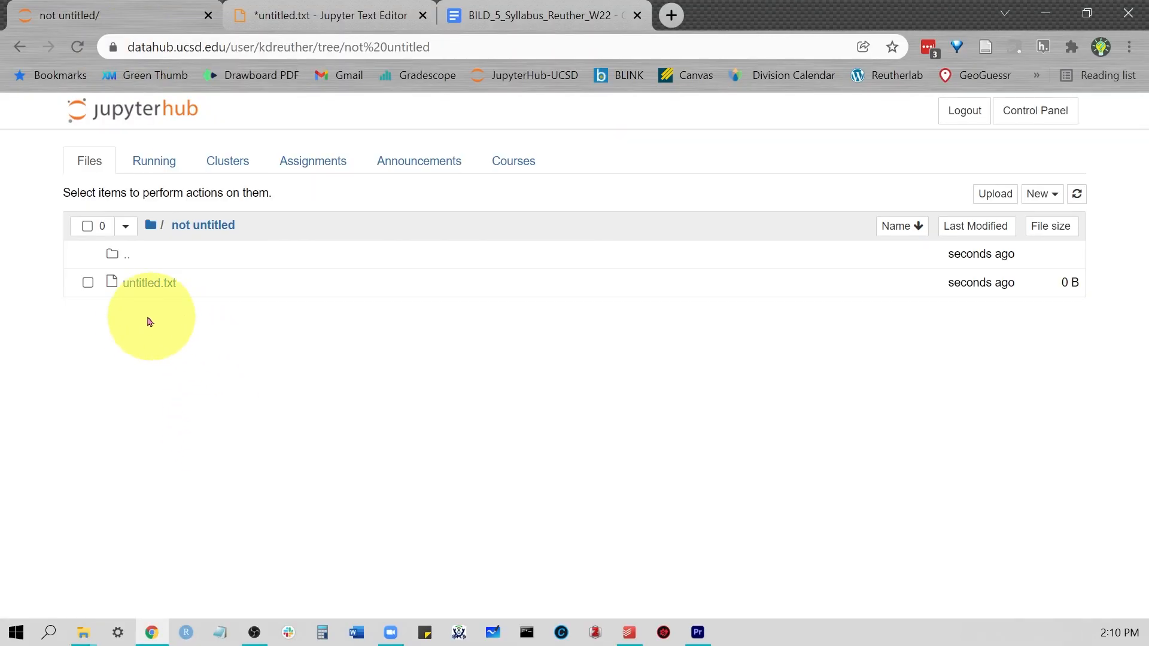
mouse_move(149, 283)
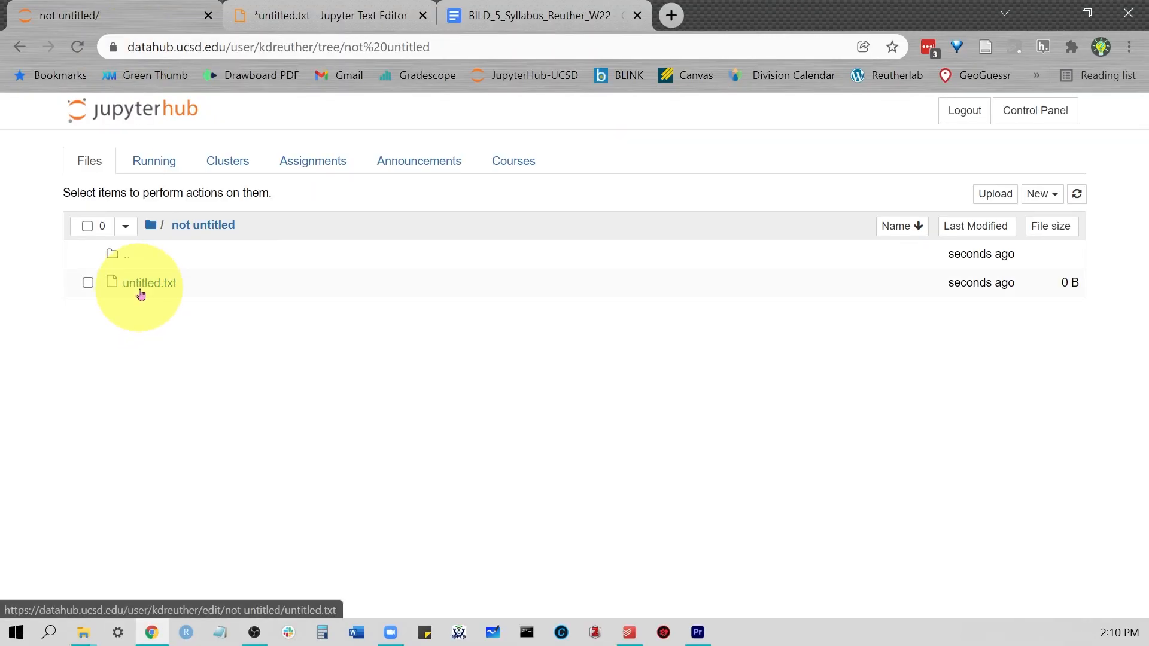
mouse_move(123, 337)
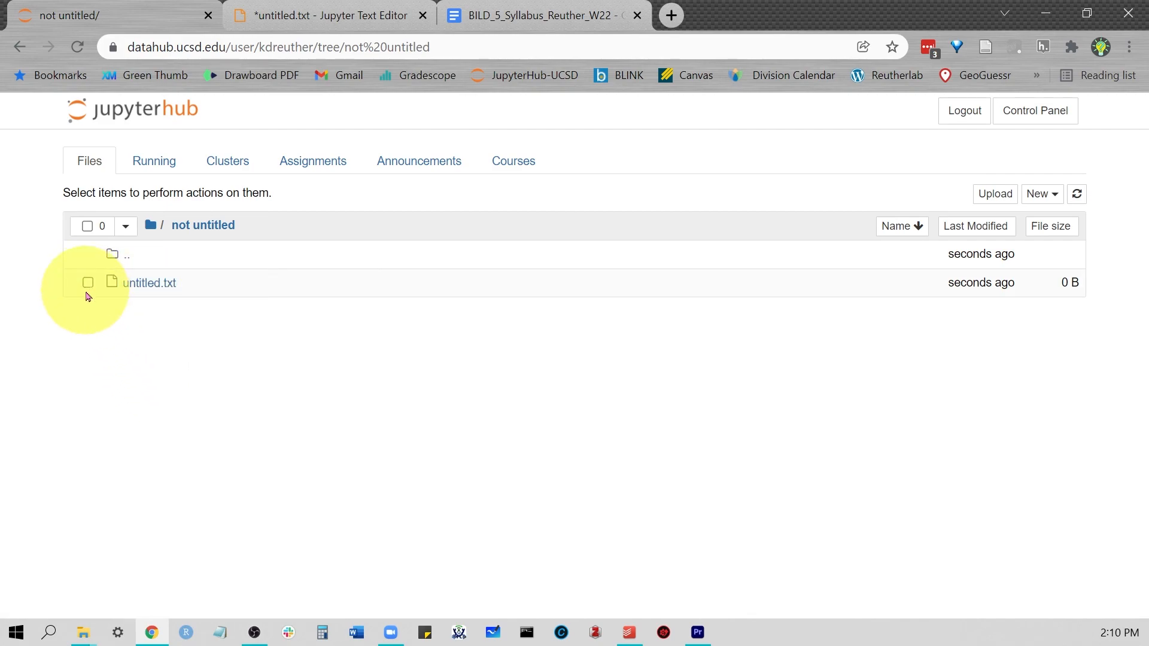
- Leave the unsaved editor and permanently delete untitled.txt from the 'not untitled' folder
click(88, 282)
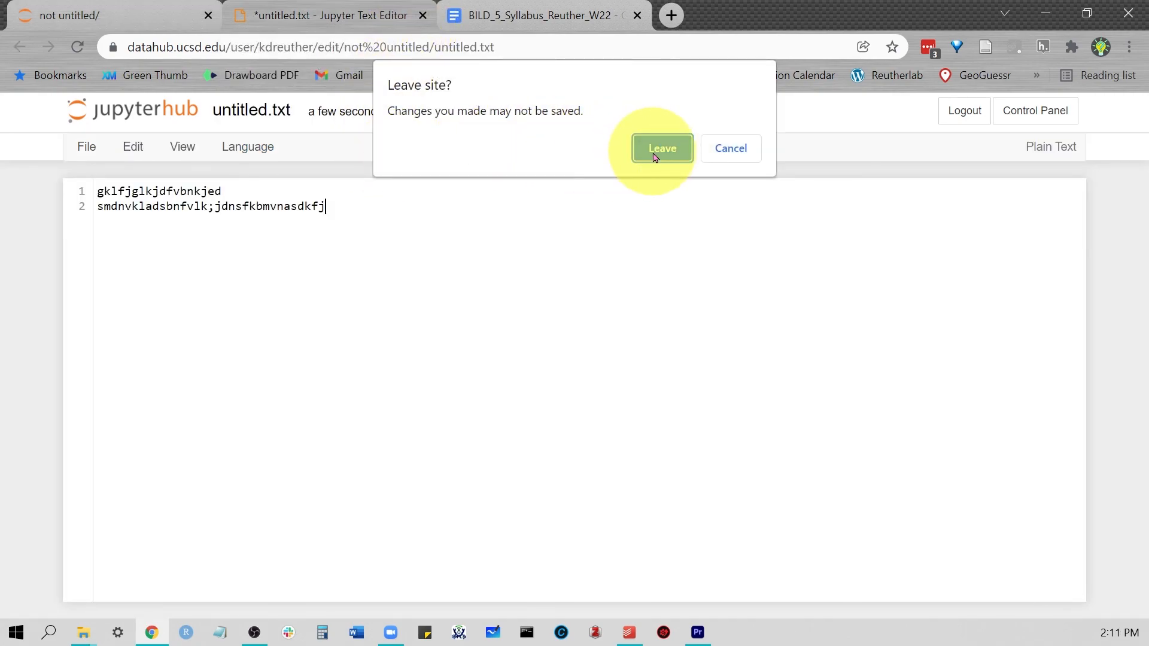
click(661, 148)
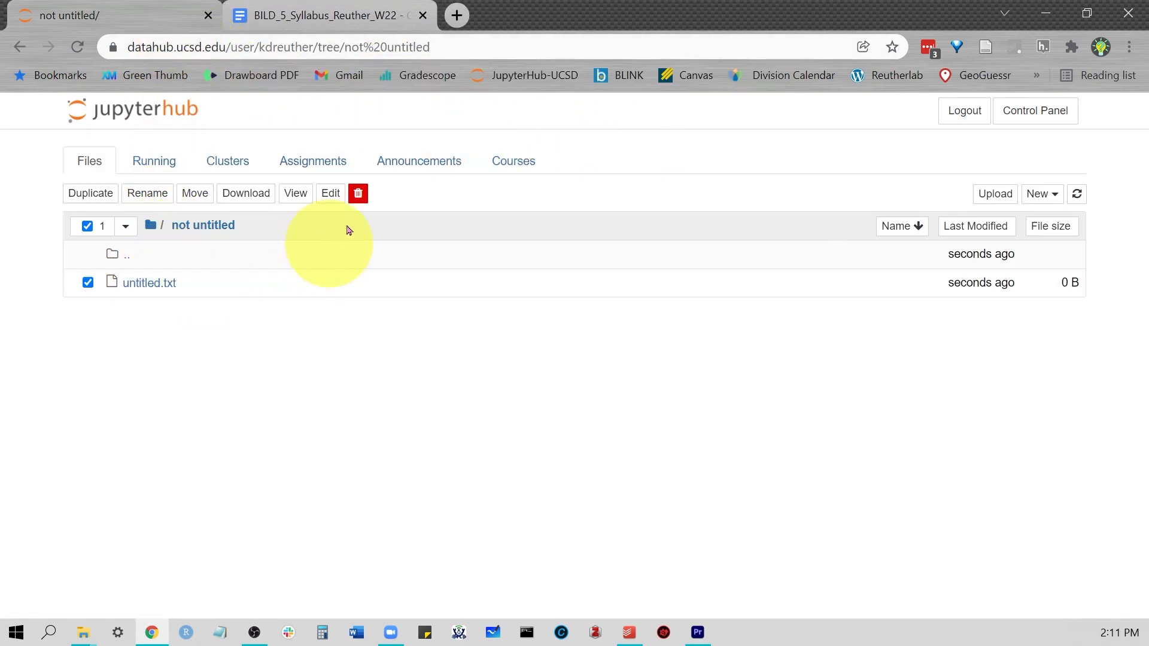
click(358, 193)
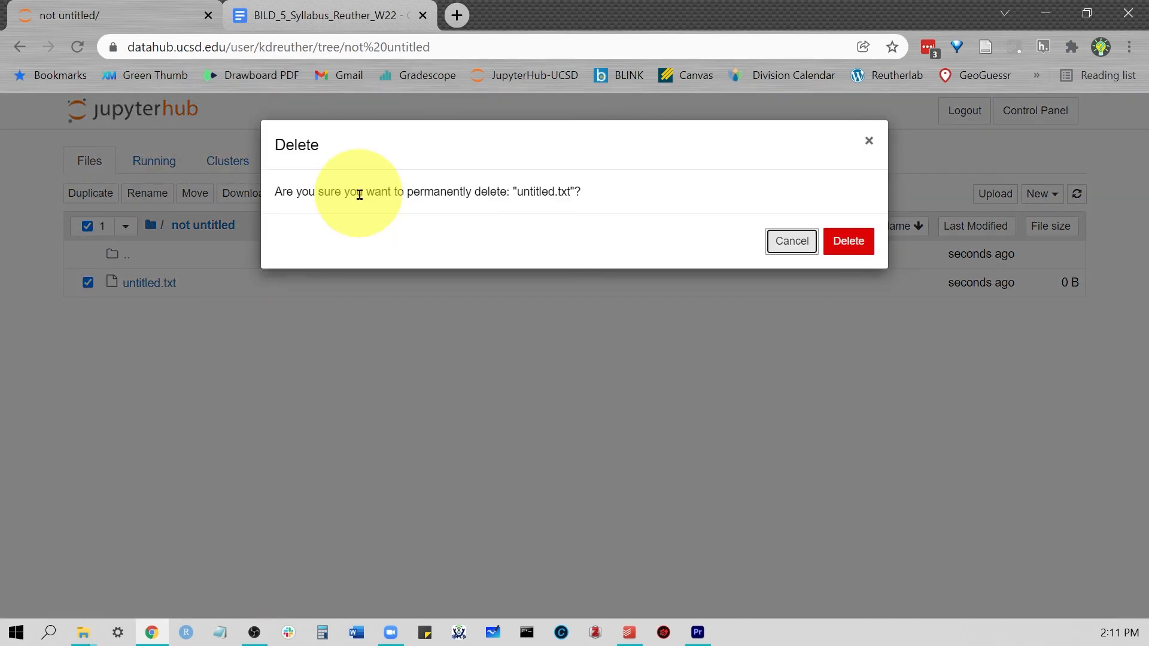
click(848, 241)
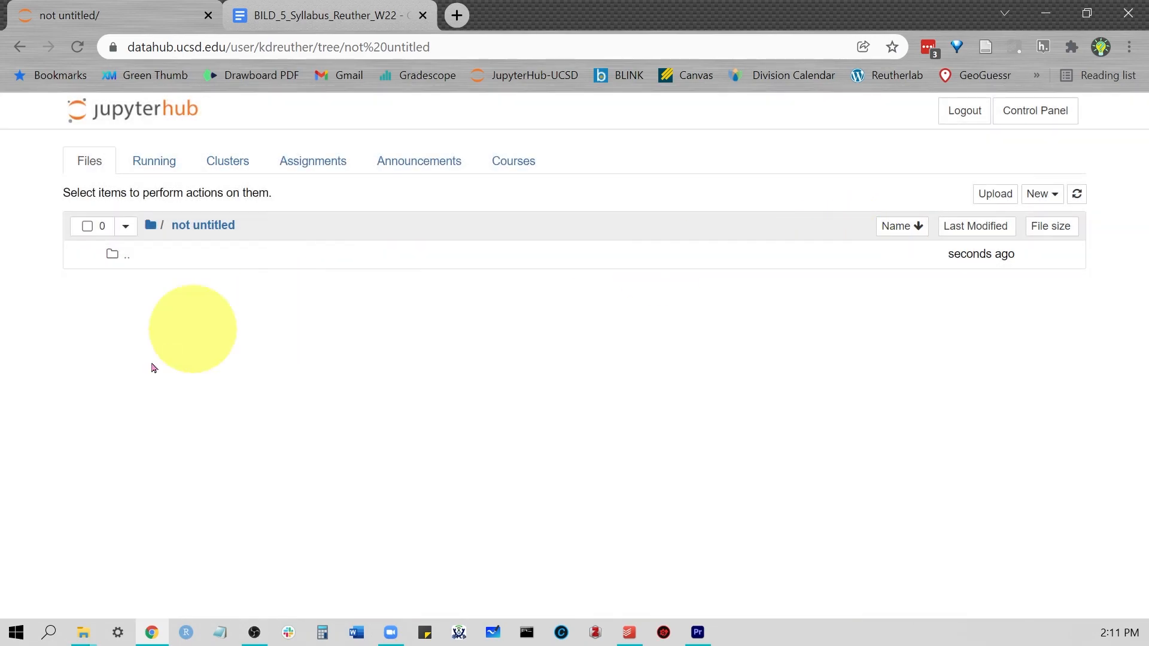
mouse_move(555, 200)
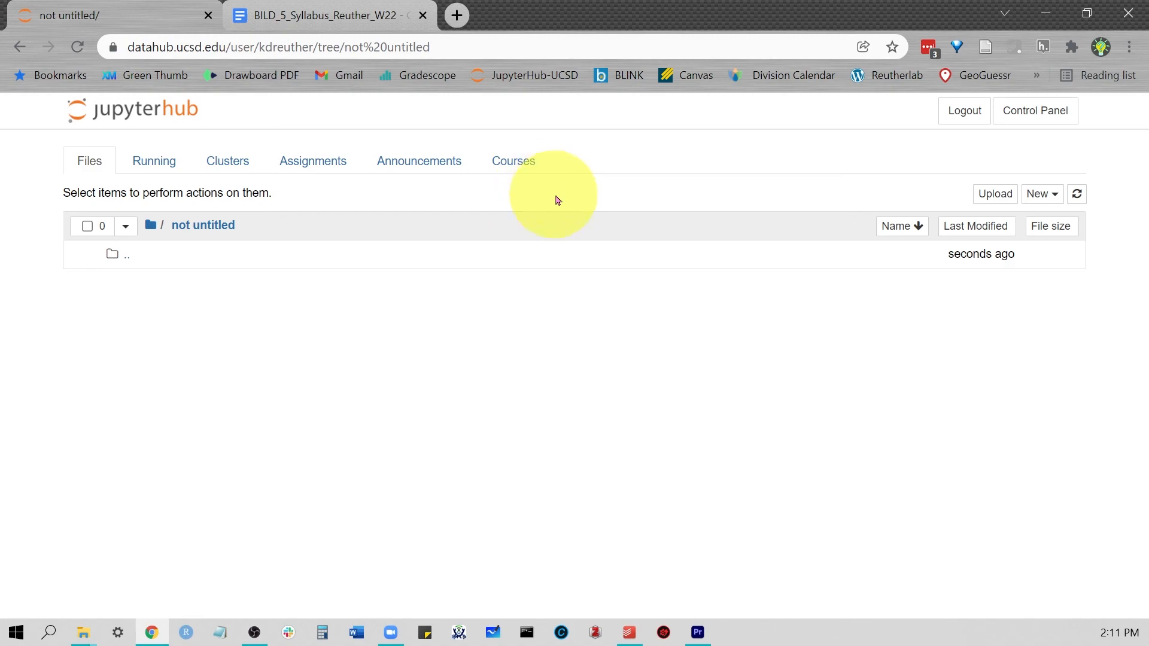
- Go up to the home folder and permanently delete the 'not untitled' folder
click(151, 225)
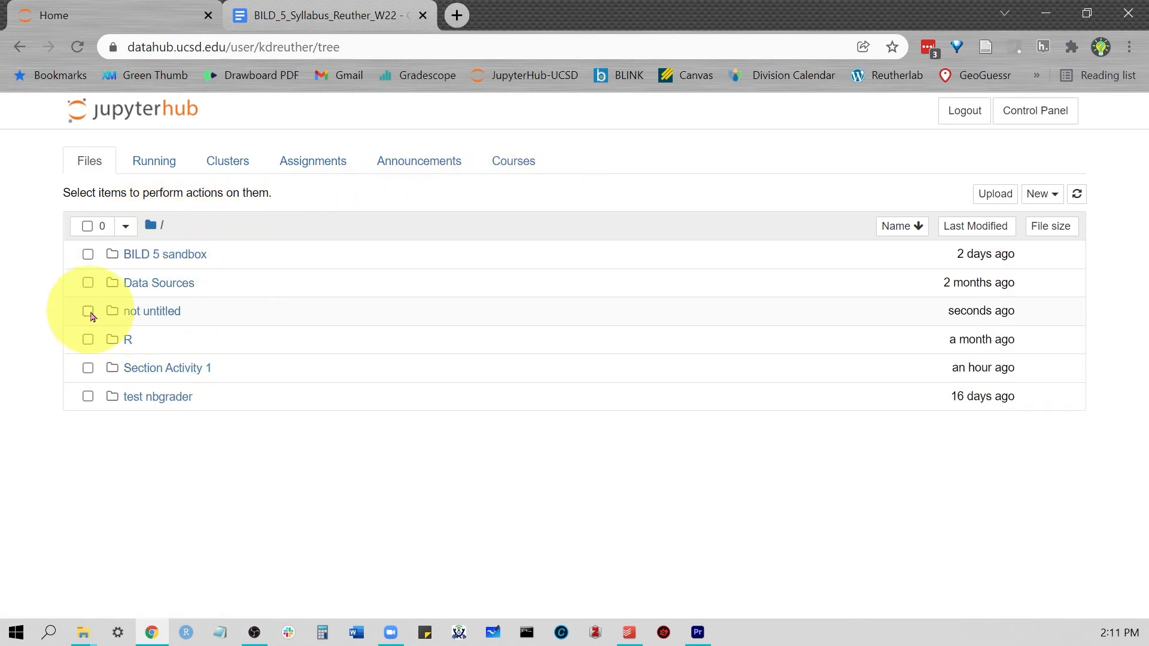
click(88, 309)
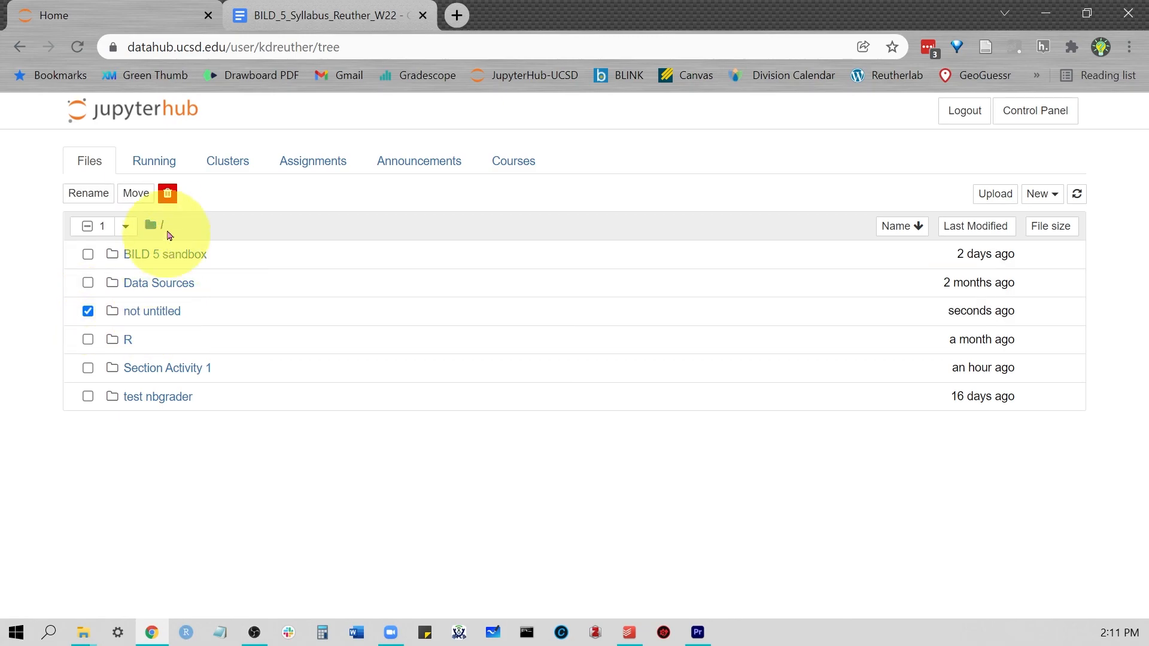
click(167, 193)
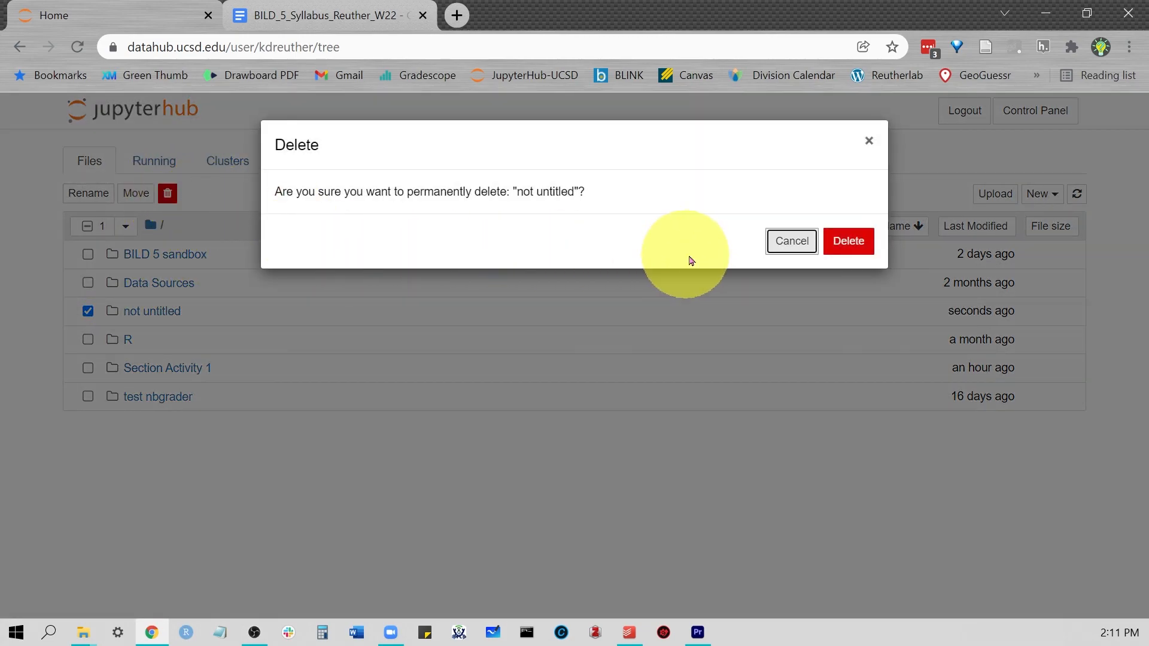
click(847, 241)
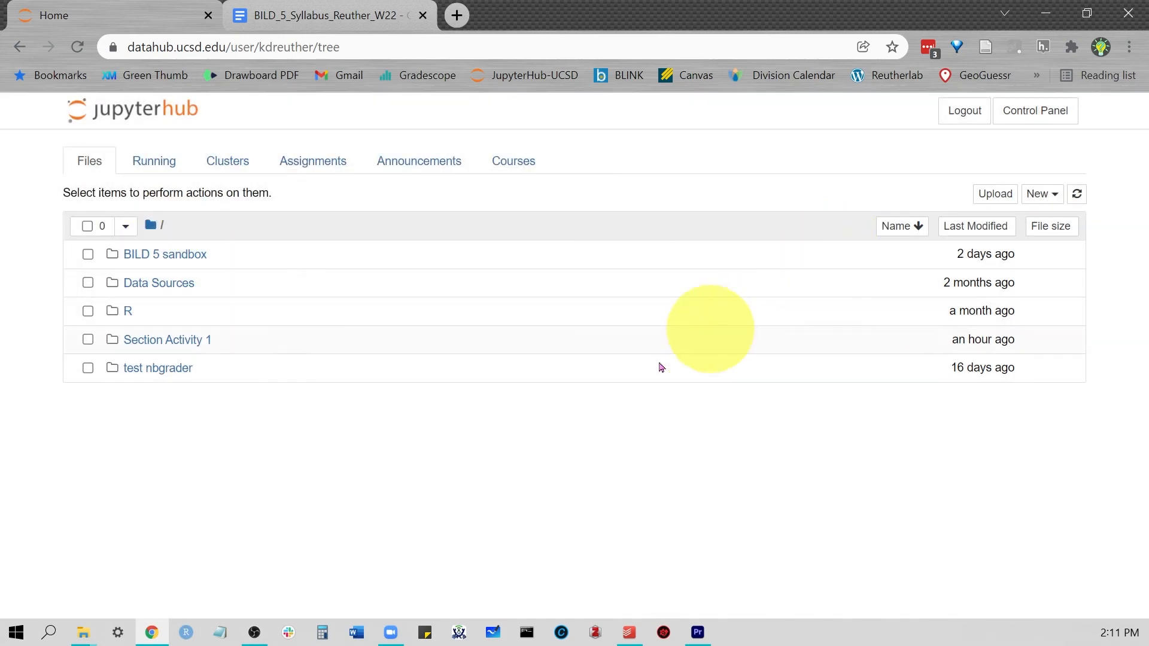
mouse_move(540, 457)
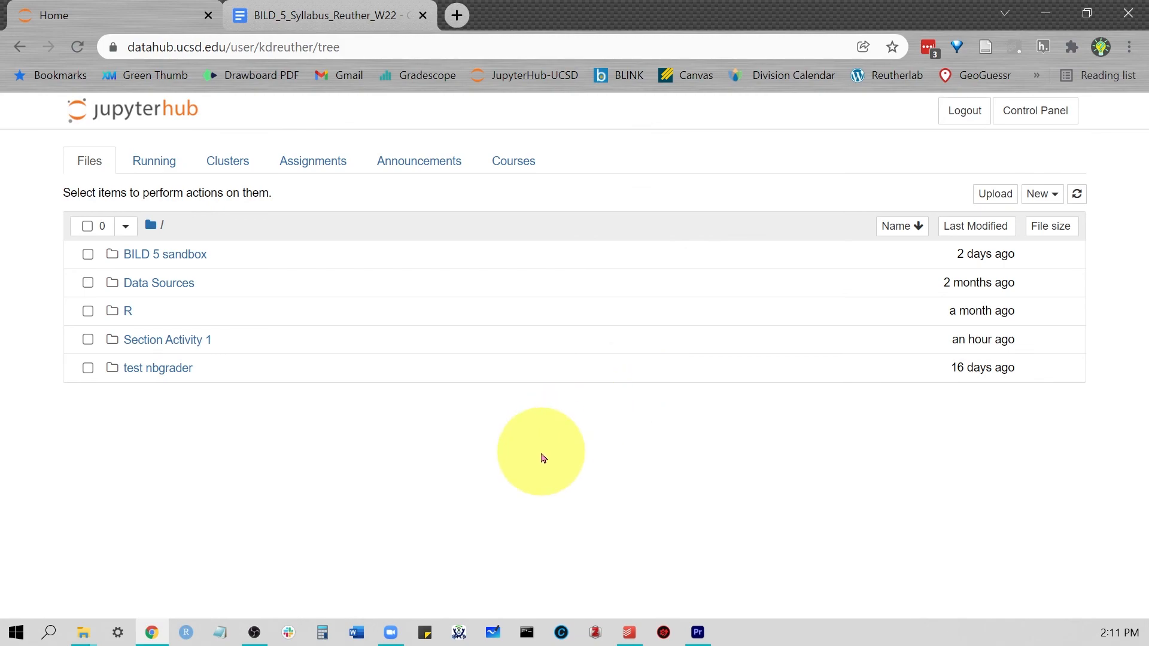
mouse_move(373, 455)
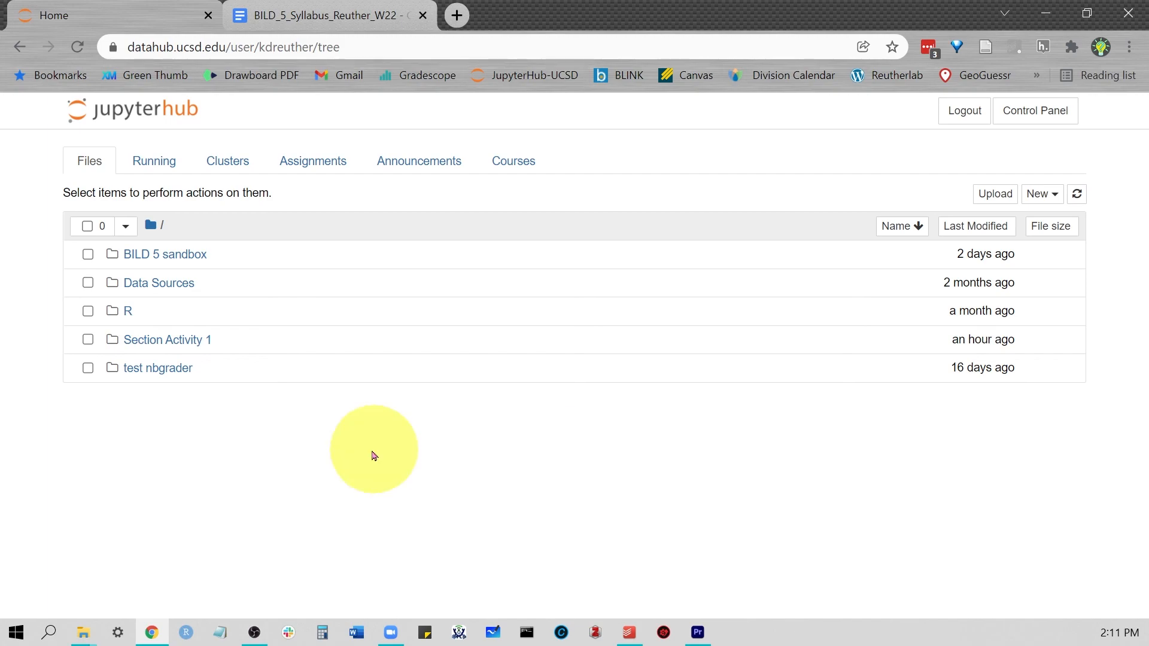
mouse_move(360, 454)
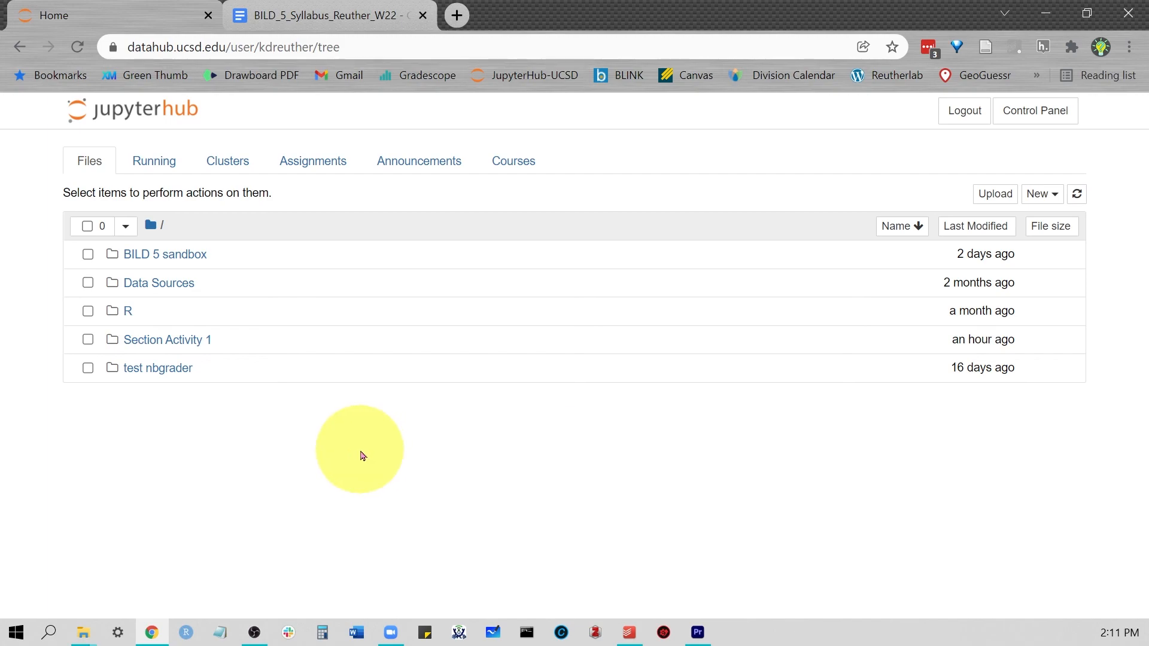
mouse_move(167, 365)
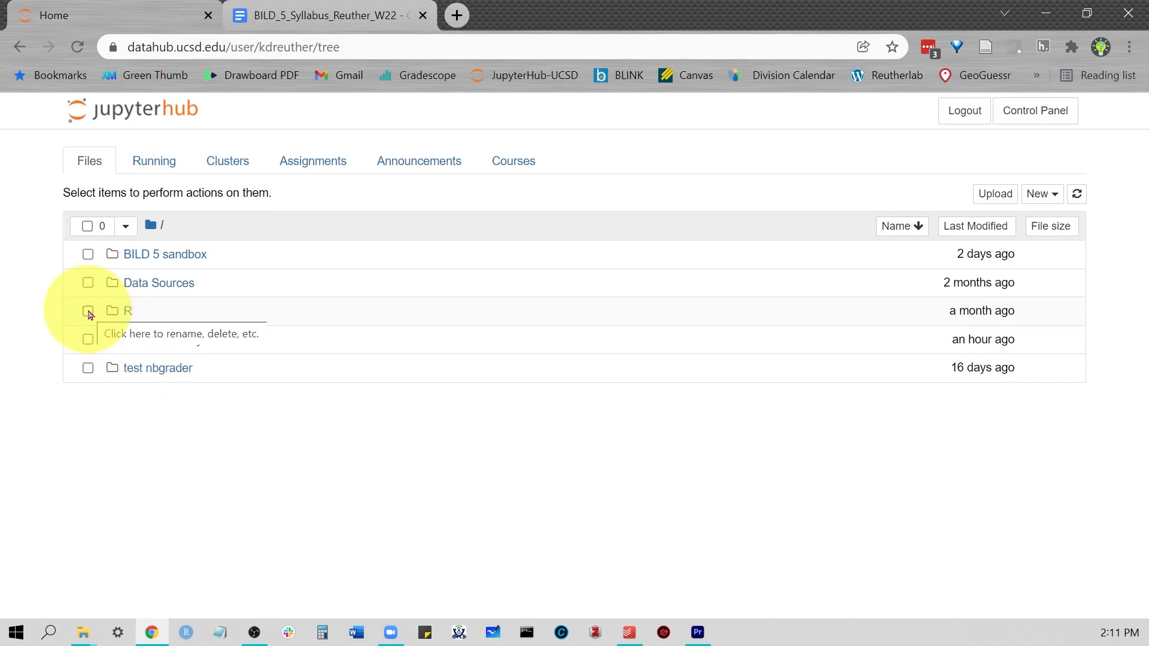
- Move the R folder into 'BILD 5 sandbox' and view it inside that folder
click(88, 310)
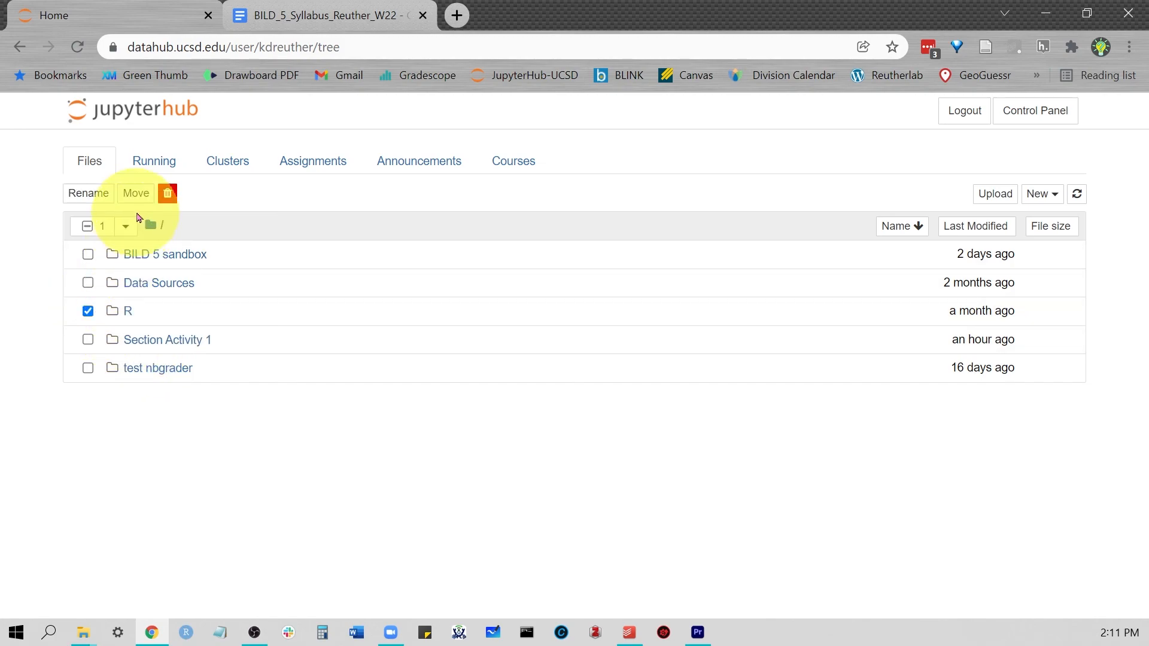
click(136, 193)
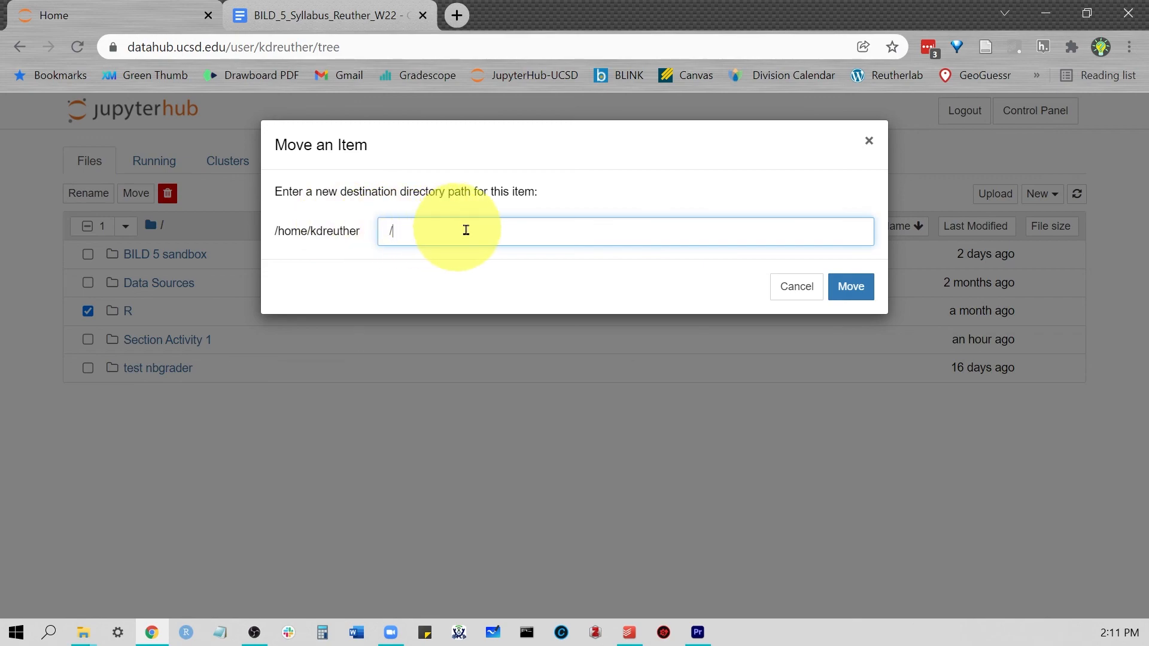
mouse_move(791, 454)
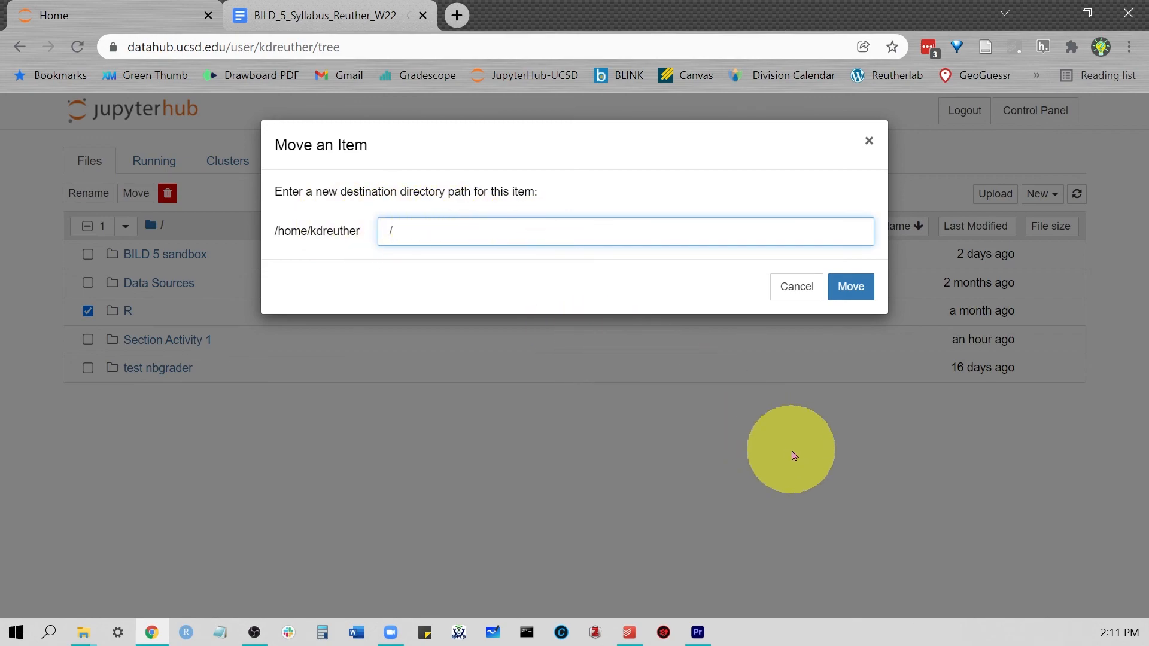
text(B)
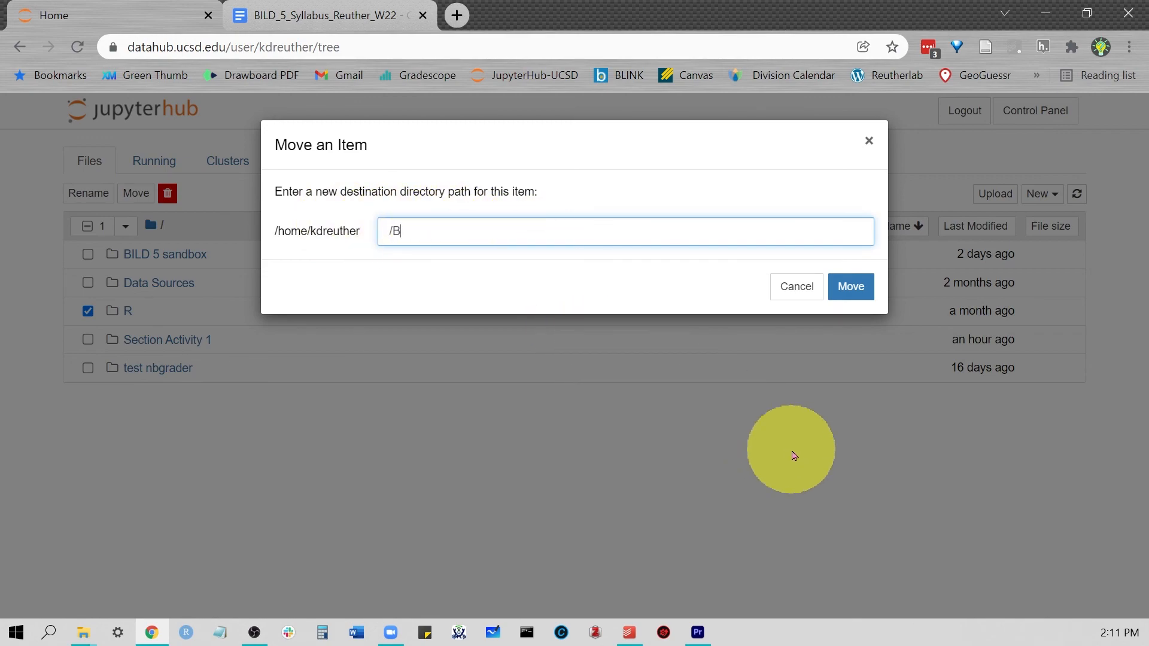
text(ILD 5)
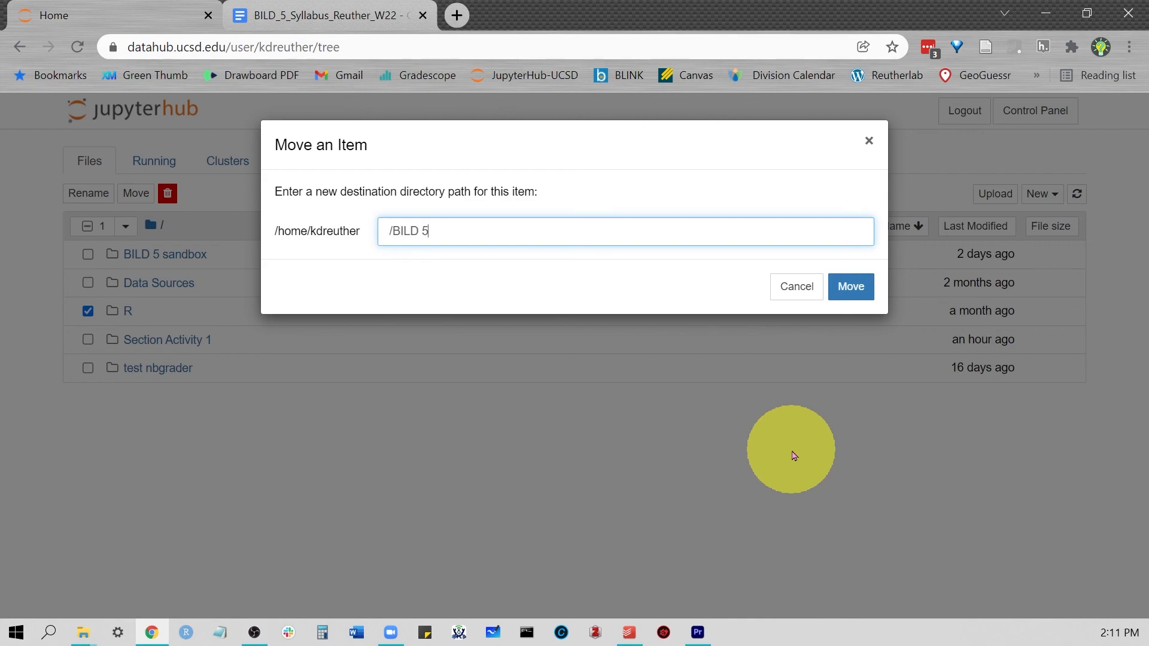
text(sa)
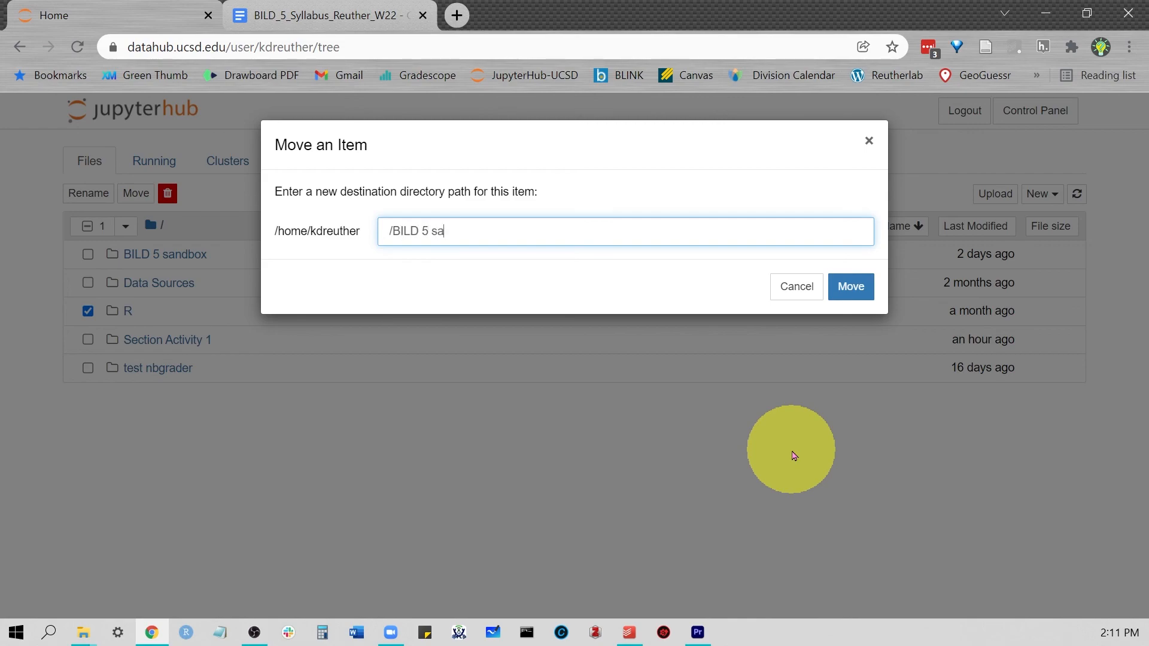
text(ndbox)
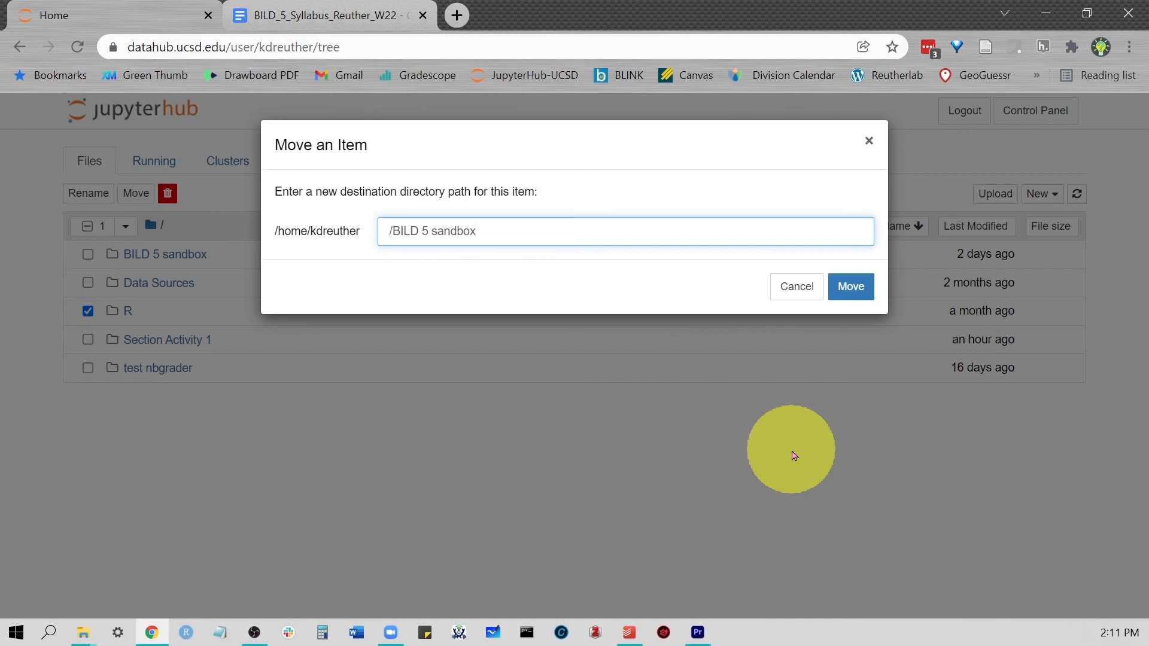
click(850, 287)
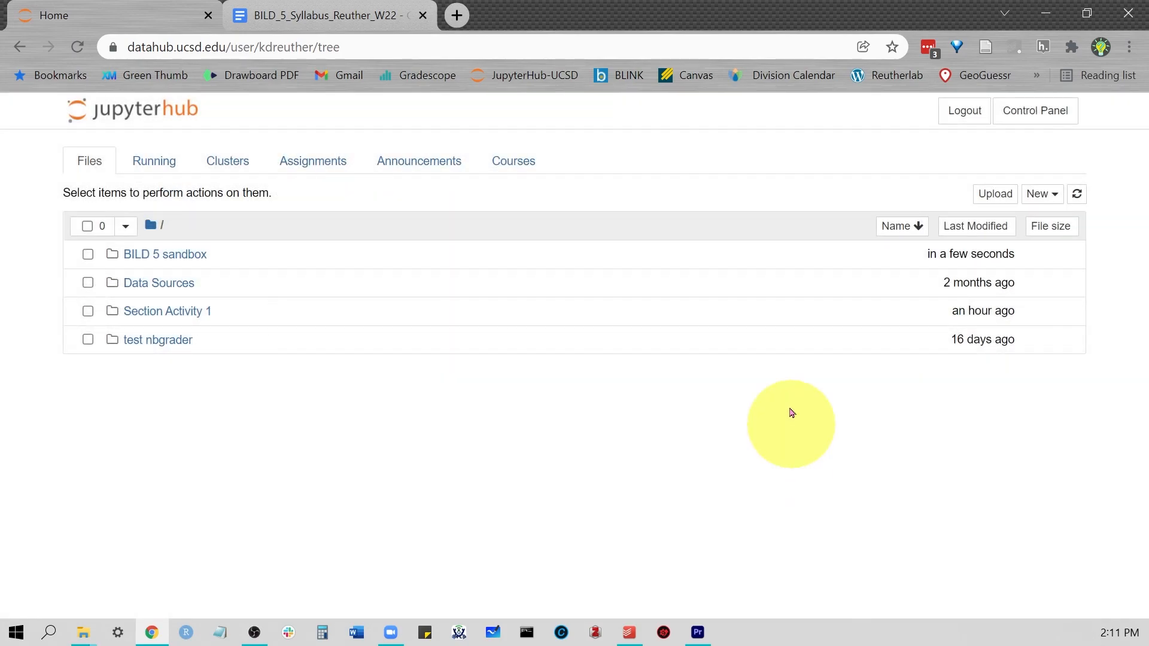
click(166, 254)
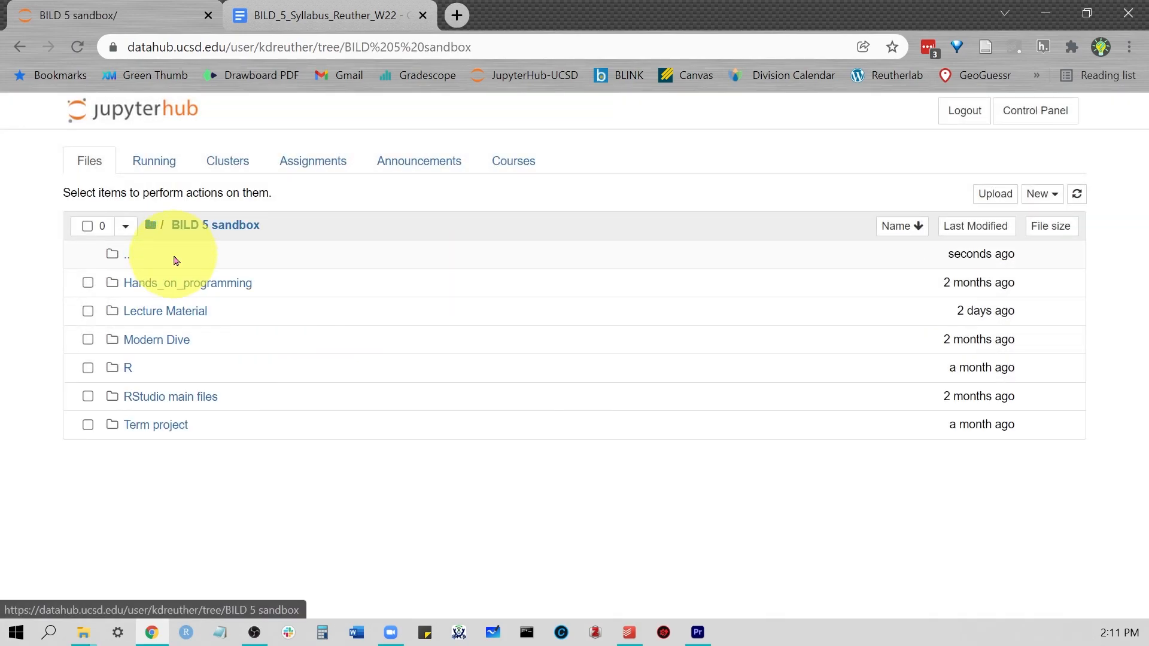